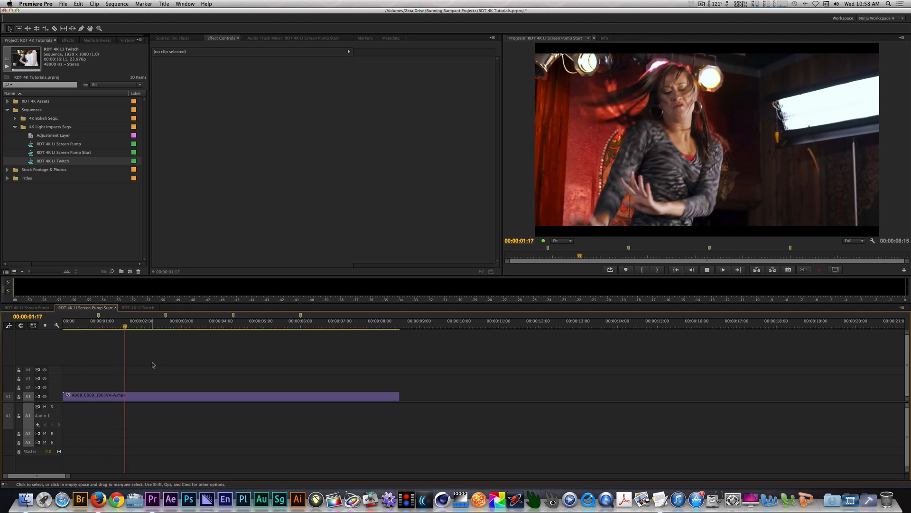
# - Create a 1920×1080 Adjustment Layer from the Project panel's New Item menu
pyautogui.click(203, 321)
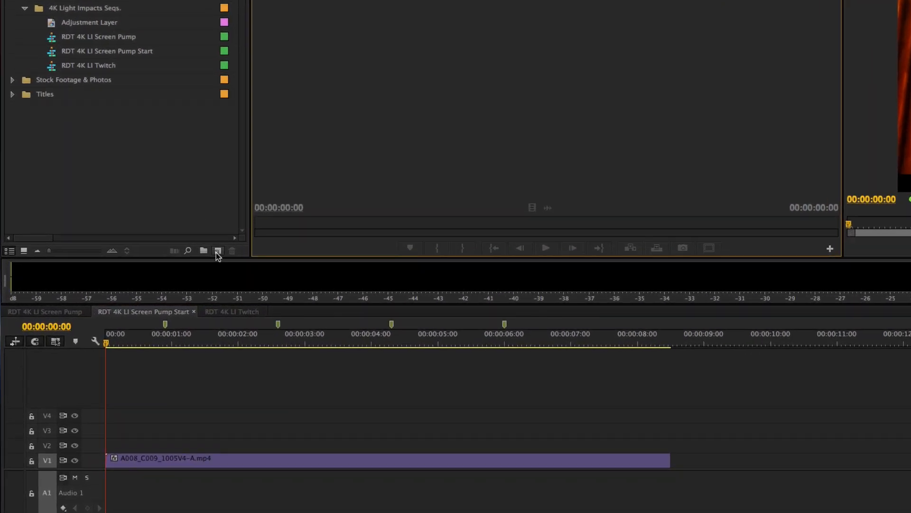
pyautogui.click(217, 250)
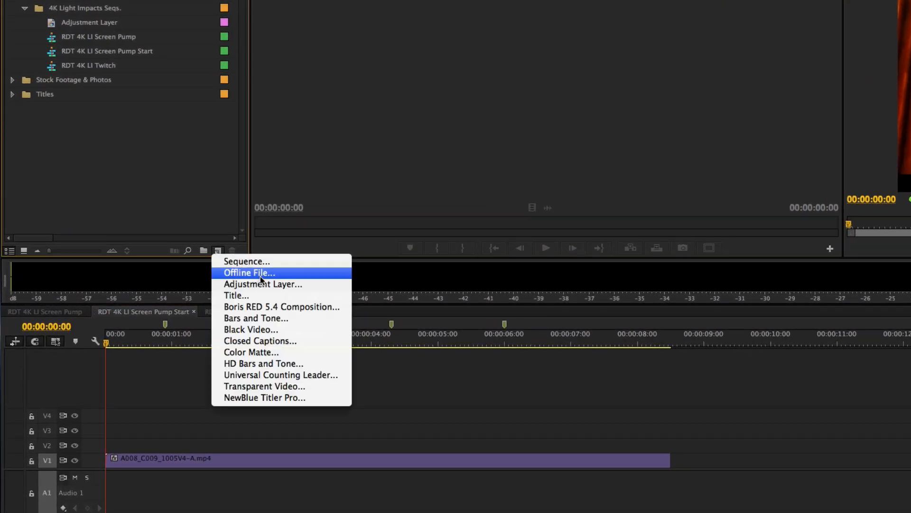
pyautogui.click(262, 284)
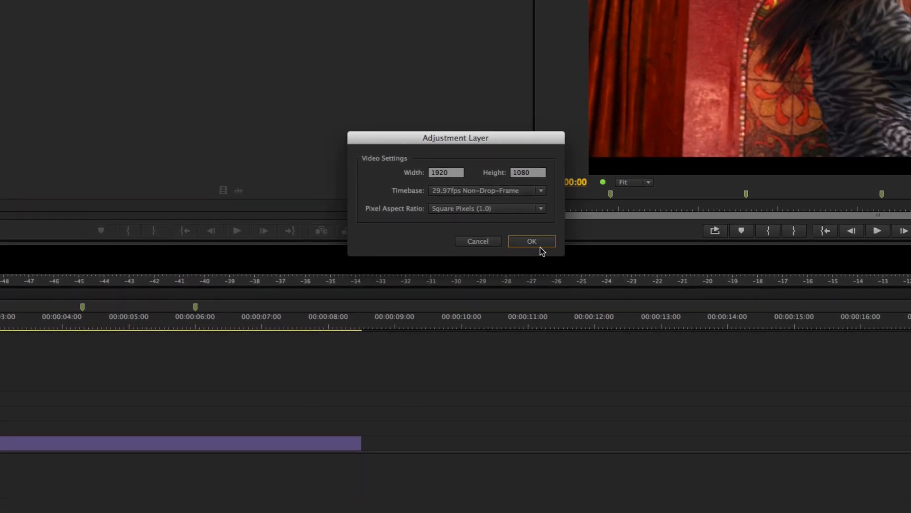
pyautogui.click(532, 241)
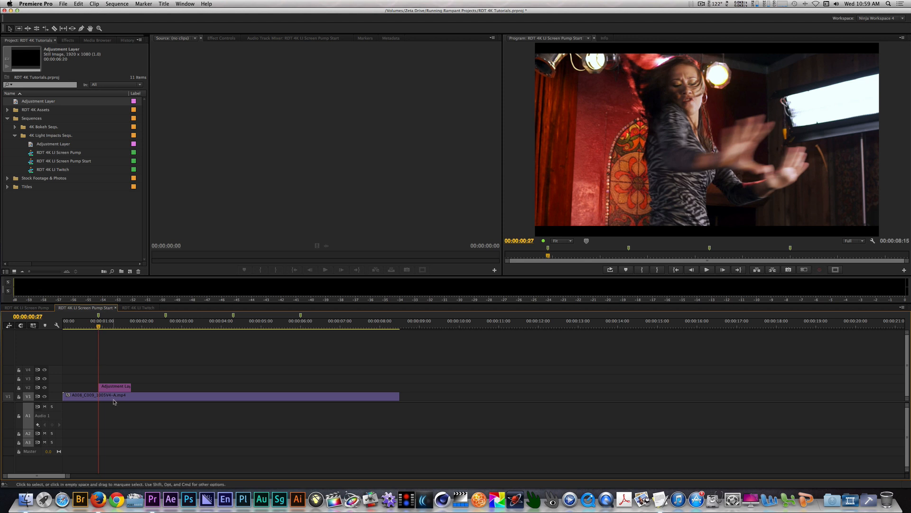
pyautogui.moveTo(117, 395)
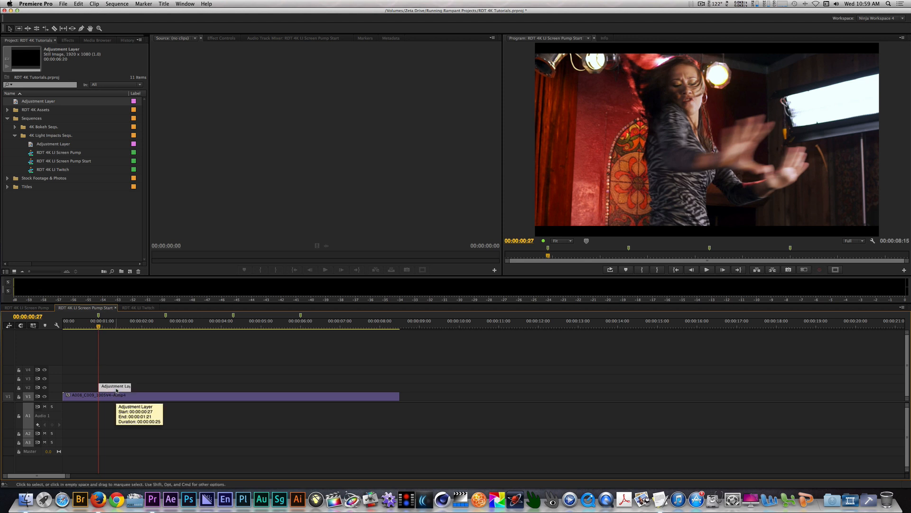
# - Apply Distort > Transform, found by searching 'transform', to the adjustment layer
pyautogui.click(69, 40)
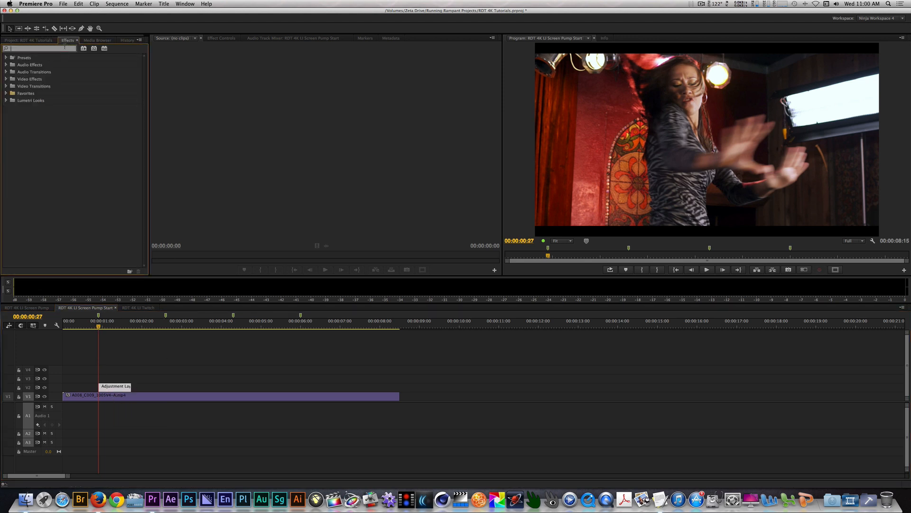
pyautogui.write('transform')
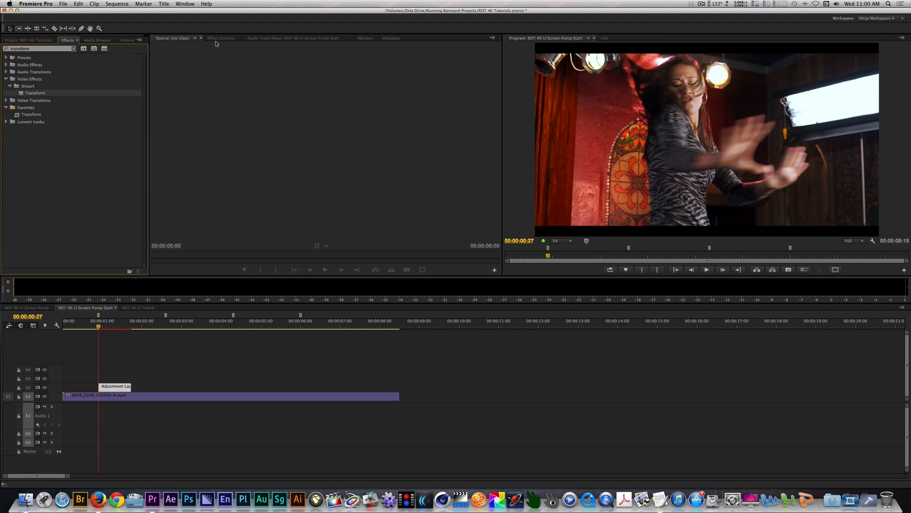
pyautogui.click(221, 37)
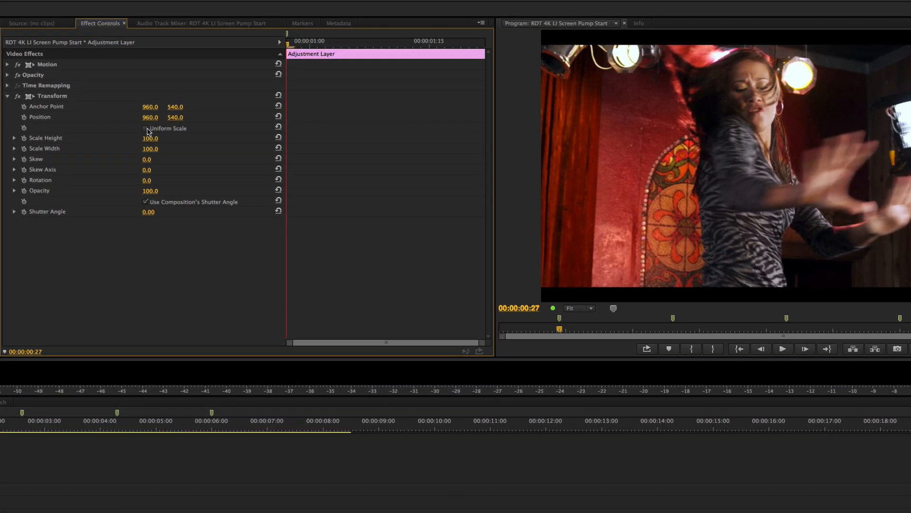
# - Enable Uniform Scale and keyframe Scale pulses at 125, 100, 135 and 140
pyautogui.click(144, 129)
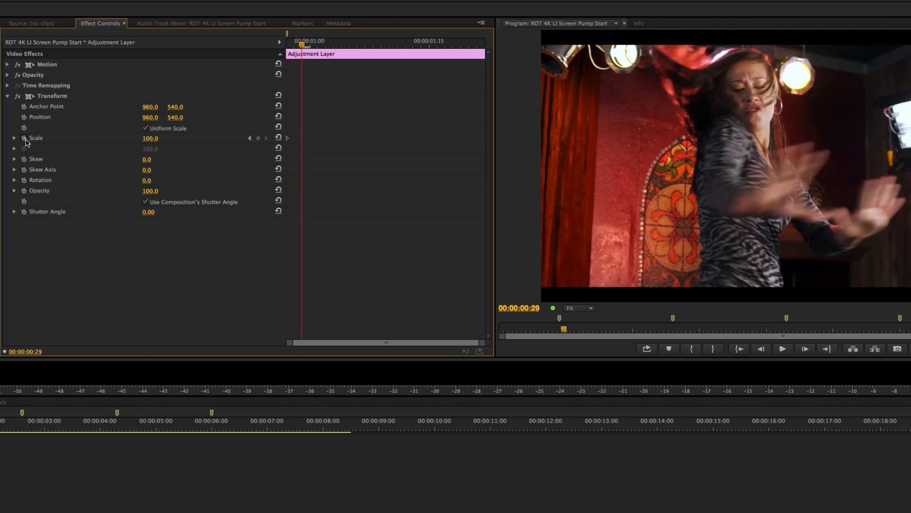
pyautogui.doubleClick(148, 138)
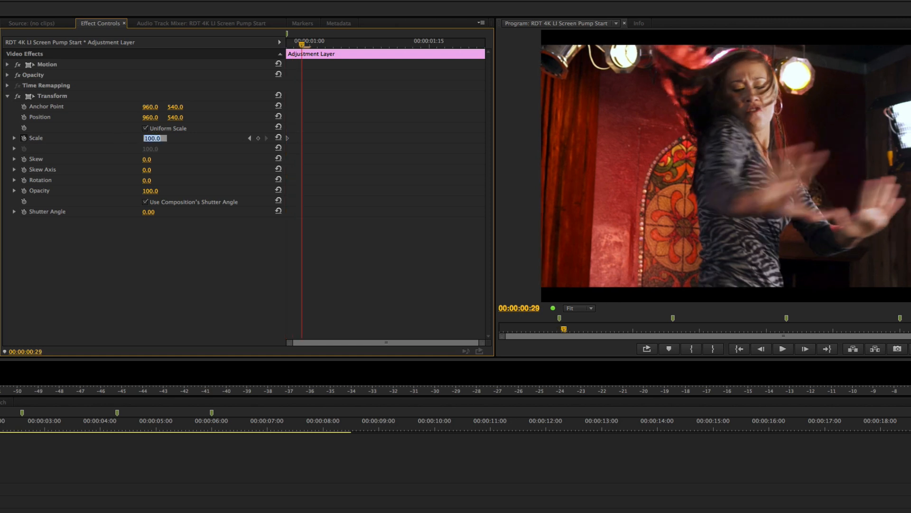
pyautogui.write('125.0')
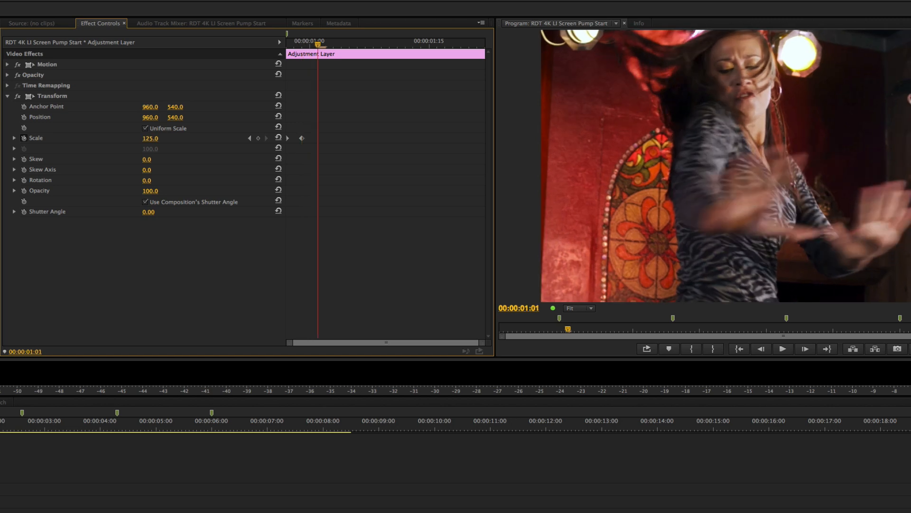
pyautogui.doubleClick(151, 138)
pyautogui.write('130')
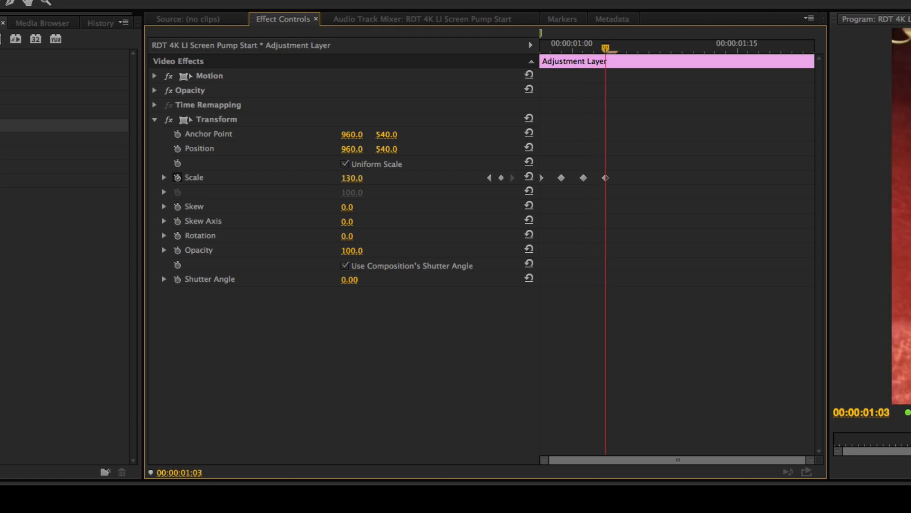
pyautogui.doubleClick(351, 178)
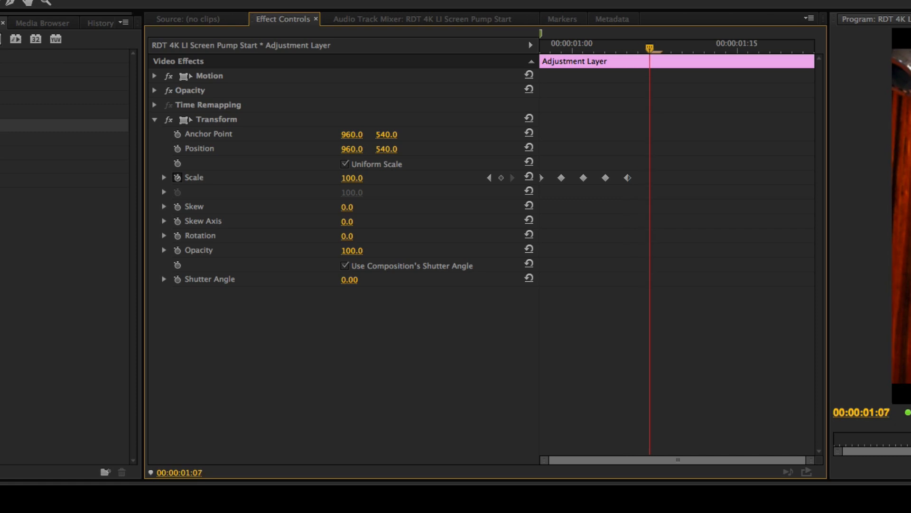
pyautogui.write('135.0')
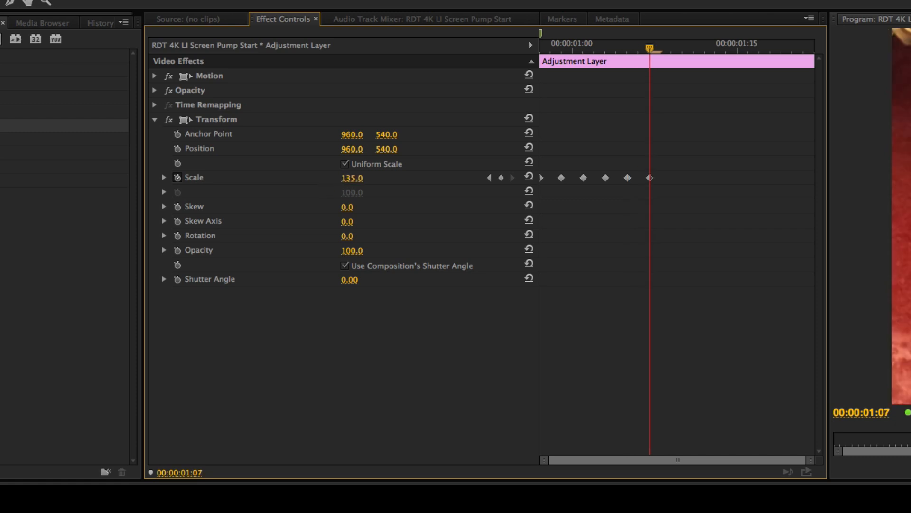
pyautogui.doubleClick(351, 177)
pyautogui.write('100')
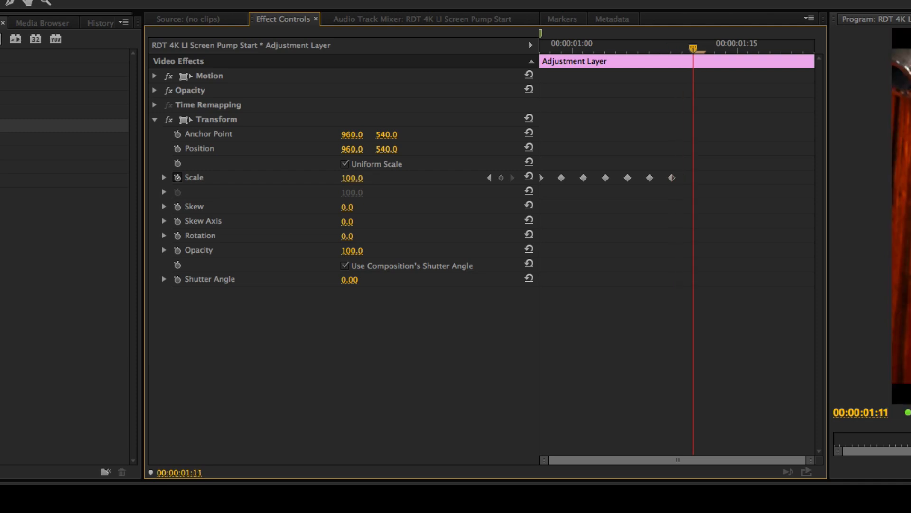
pyautogui.write('140')
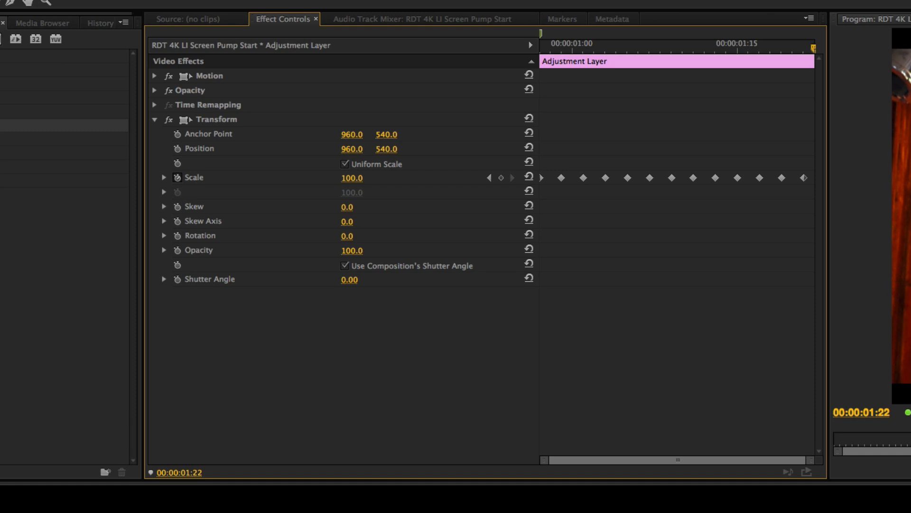
pyautogui.moveTo(445, 245)
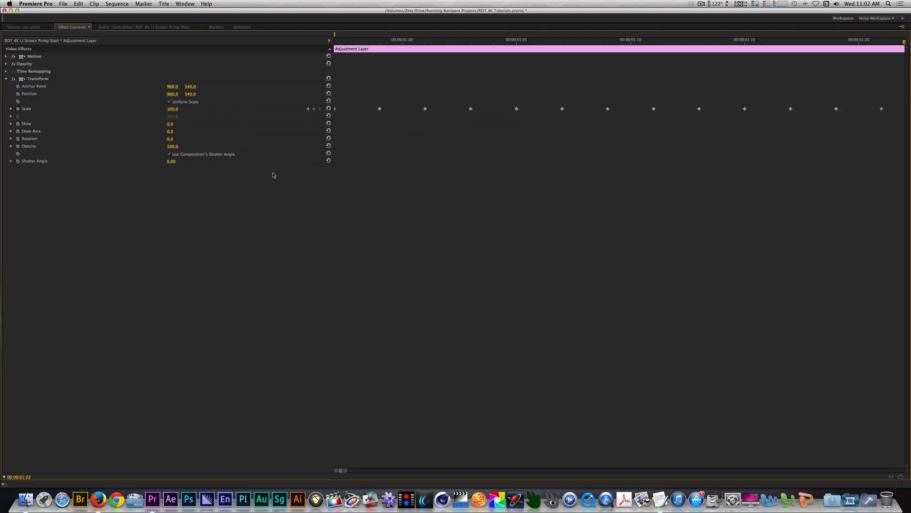
pyautogui.moveTo(221, 169)
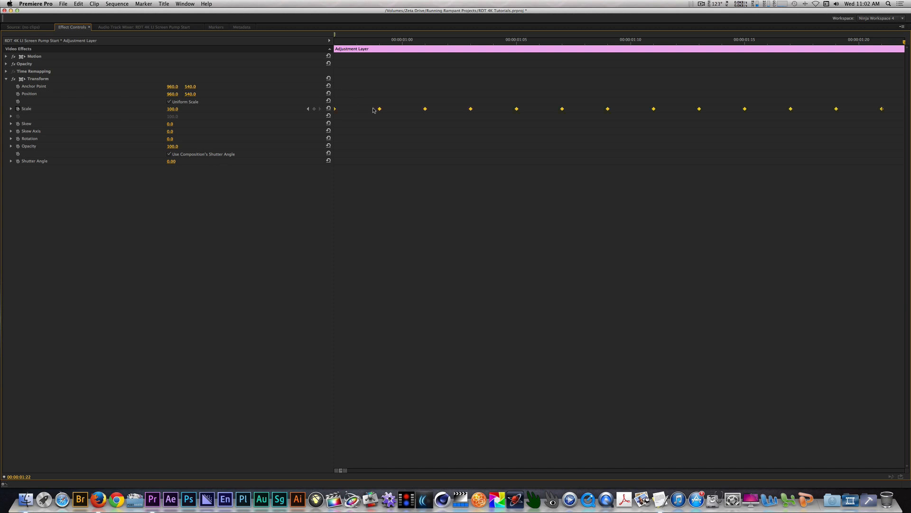
# - Switch the selected Scale keyframes to an eased temporal interpolation
pyautogui.rightClick(379, 109)
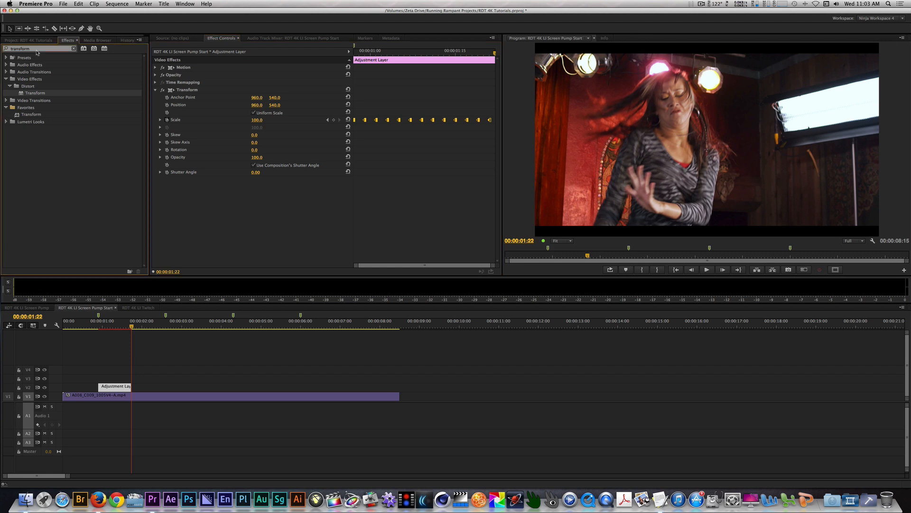
# - Apply Perspective > Basic 3D, found by searching 'basic 3d', to the adjustment layer
pyautogui.write('basic 3d')
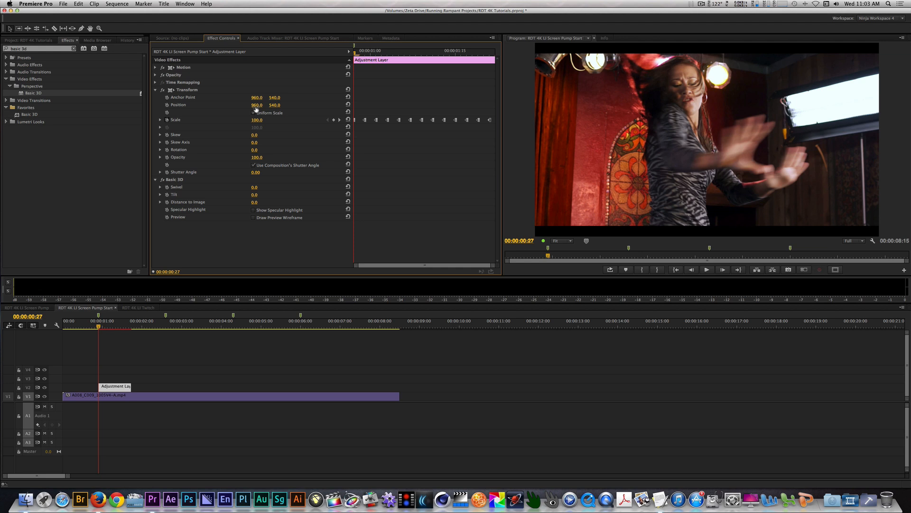
pyautogui.click(252, 113)
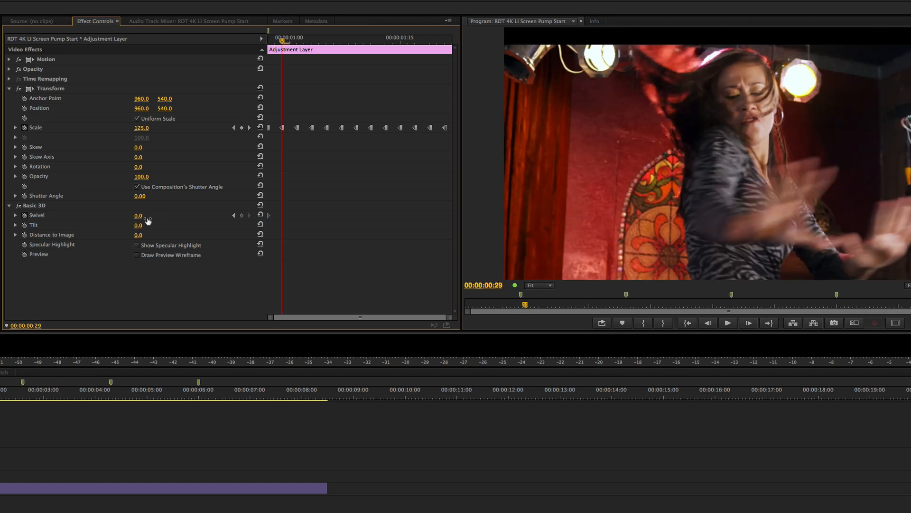
# - Keyframe Swivel at 180 and set the Swivel keyframes to Hold interpolation
pyautogui.write('180.0')
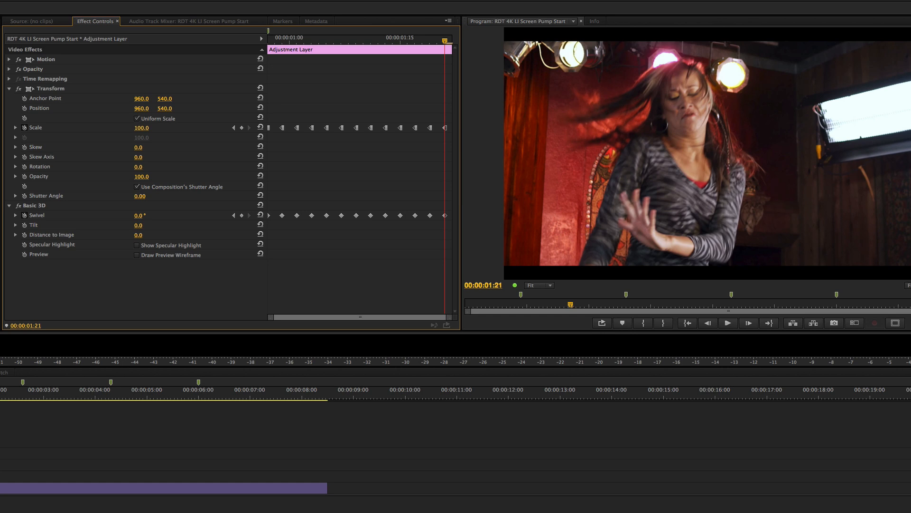
pyautogui.moveTo(71, 220)
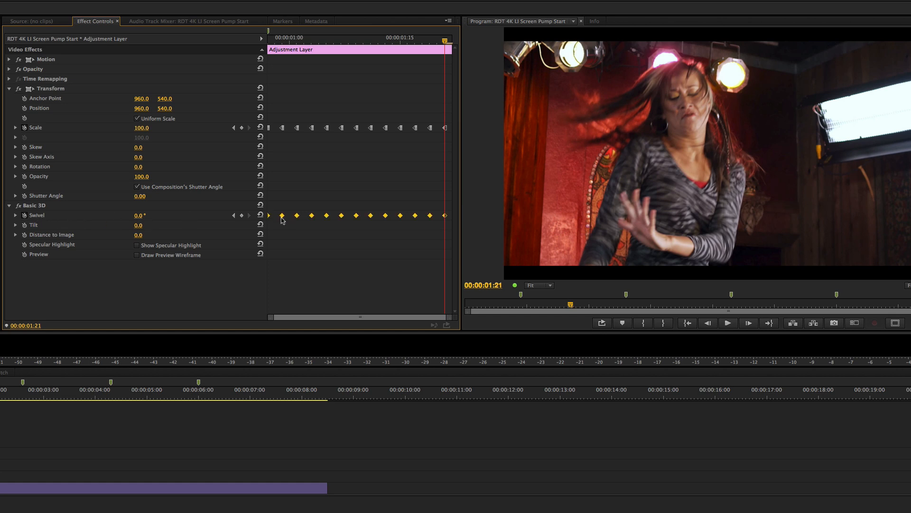
pyautogui.rightClick(282, 215)
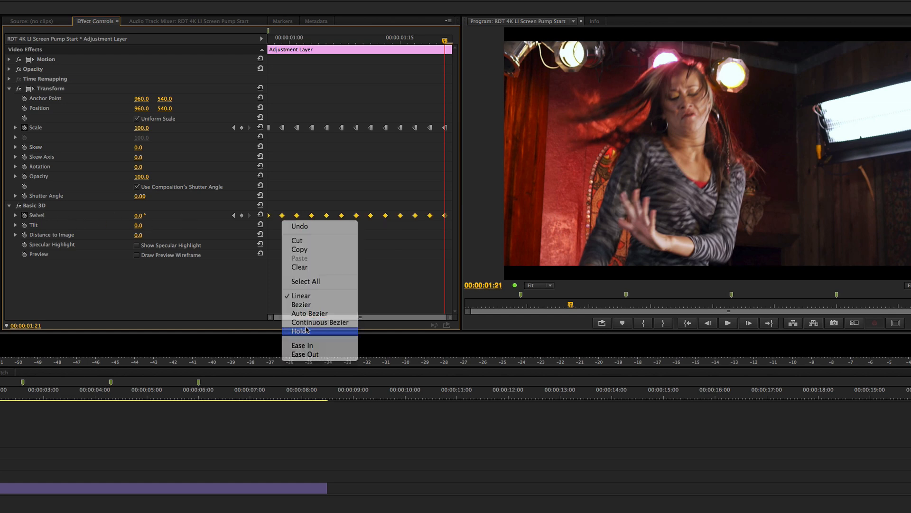
pyautogui.click(299, 330)
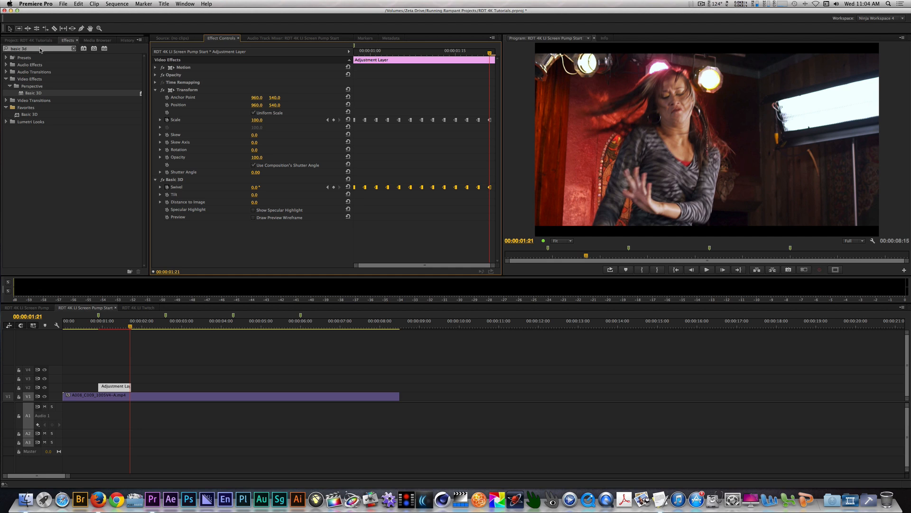
# - Search 'simple' and apply Simple RGB Separation to the adjustment layer
pyautogui.write('simple rgb')
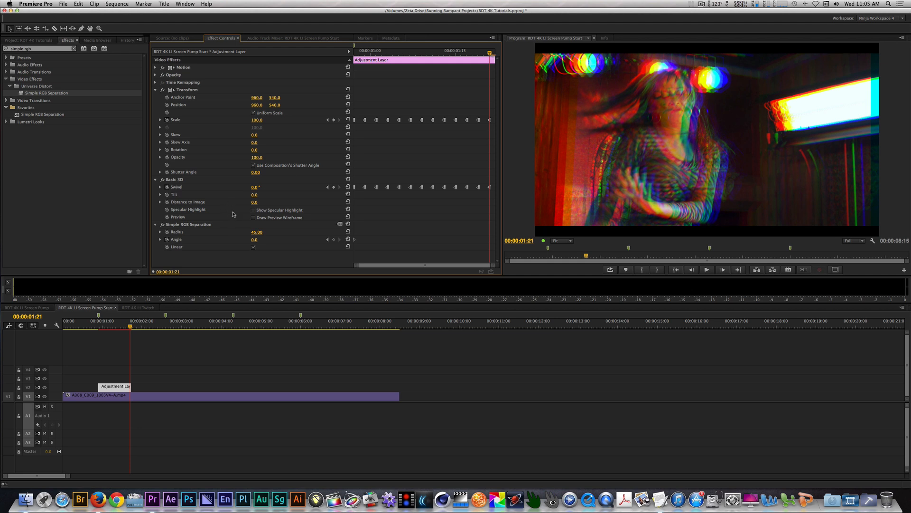
pyautogui.doubleClick(254, 239)
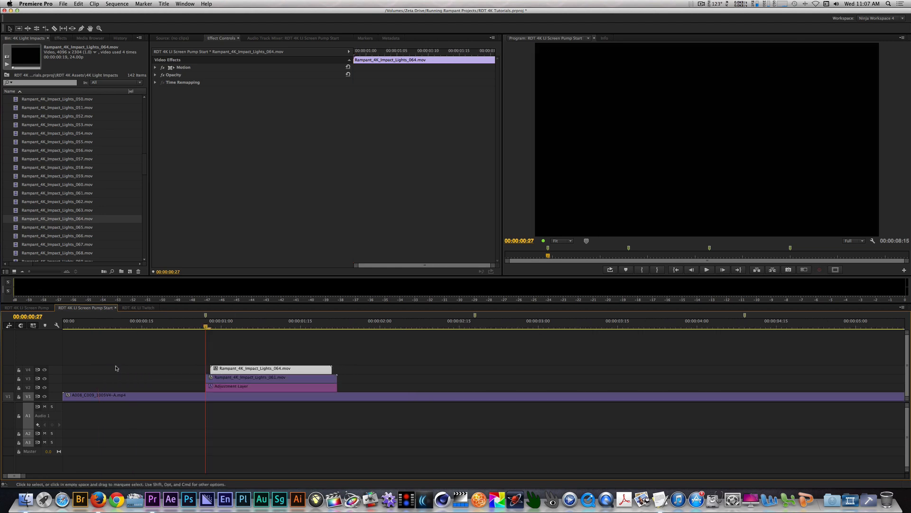
pyautogui.moveTo(235, 341)
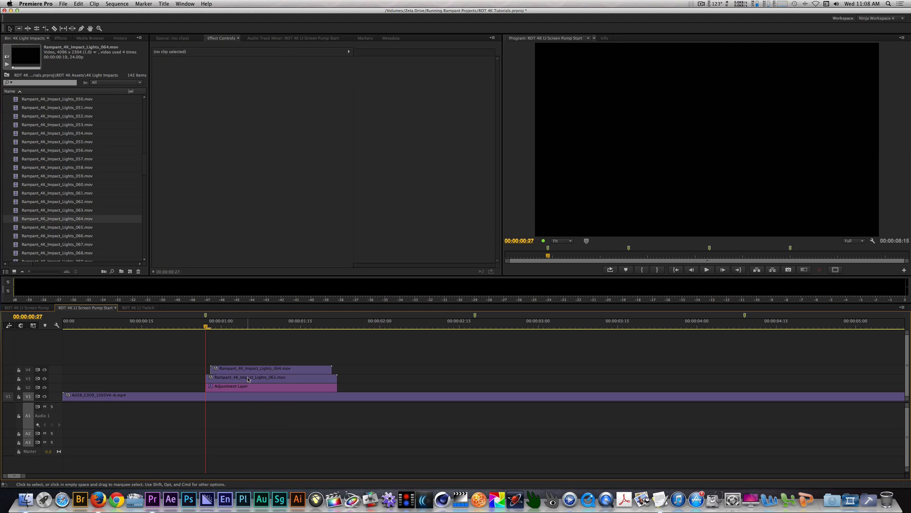
# - Set the Impact Lights 061 clip to Linear Dodge (Add) and adjust its Scale
pyautogui.click(247, 377)
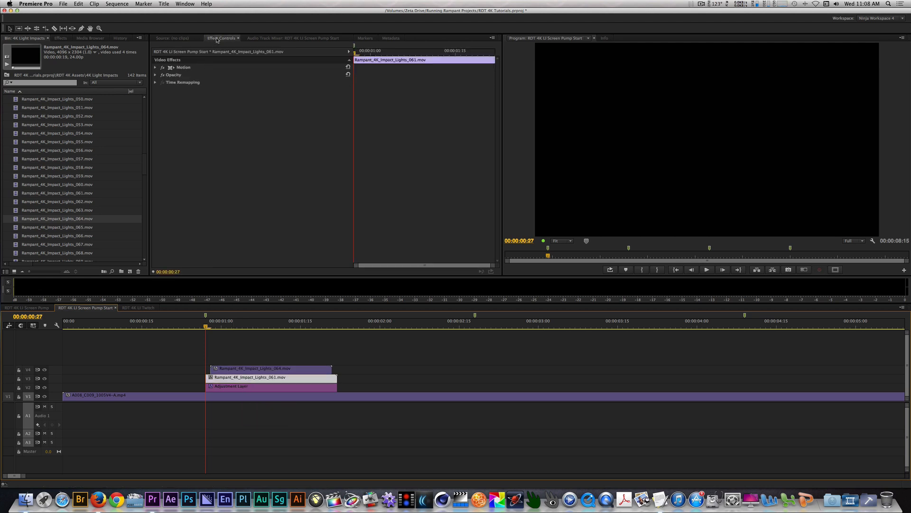
pyautogui.click(156, 67)
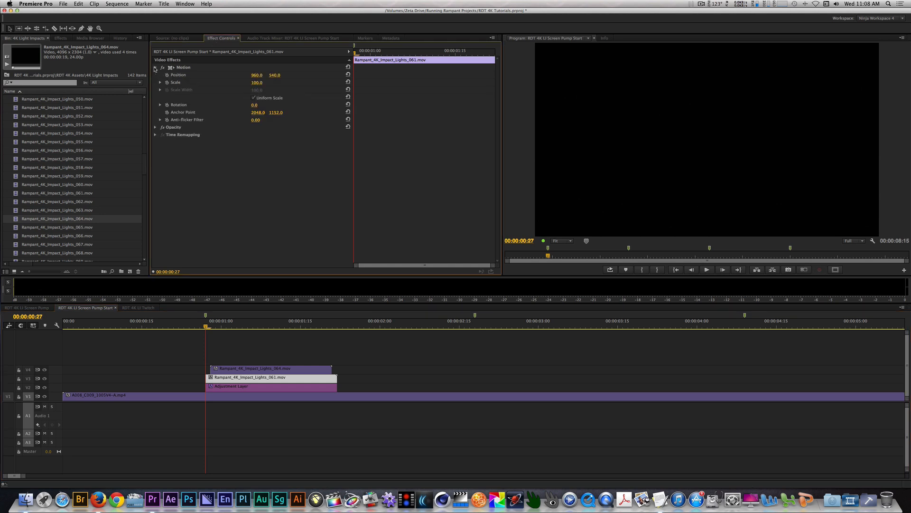
pyautogui.click(155, 126)
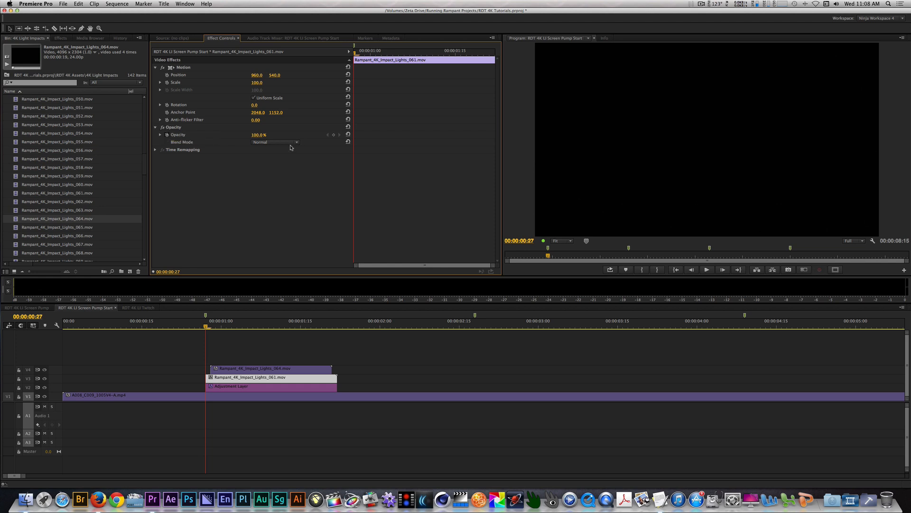
pyautogui.moveTo(297, 225)
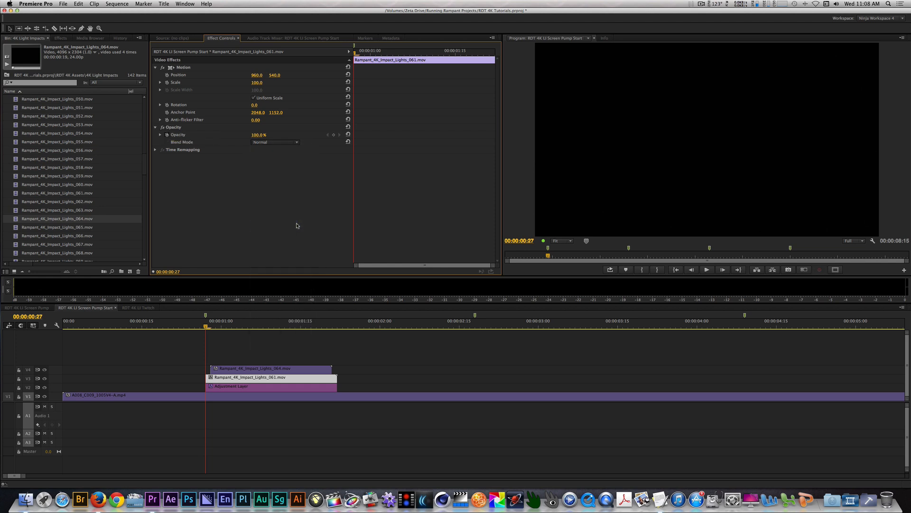
pyautogui.click(274, 142)
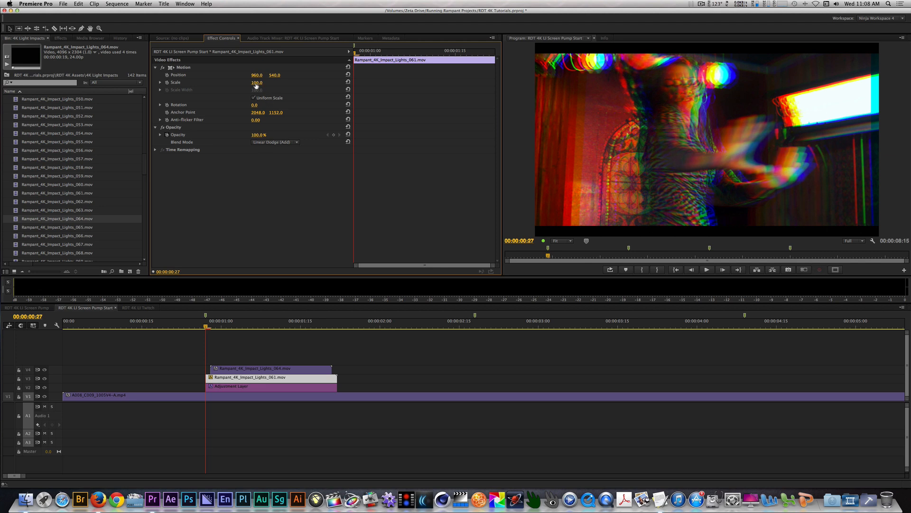
pyautogui.moveTo(257, 83); pyautogui.dragTo(257, 93)
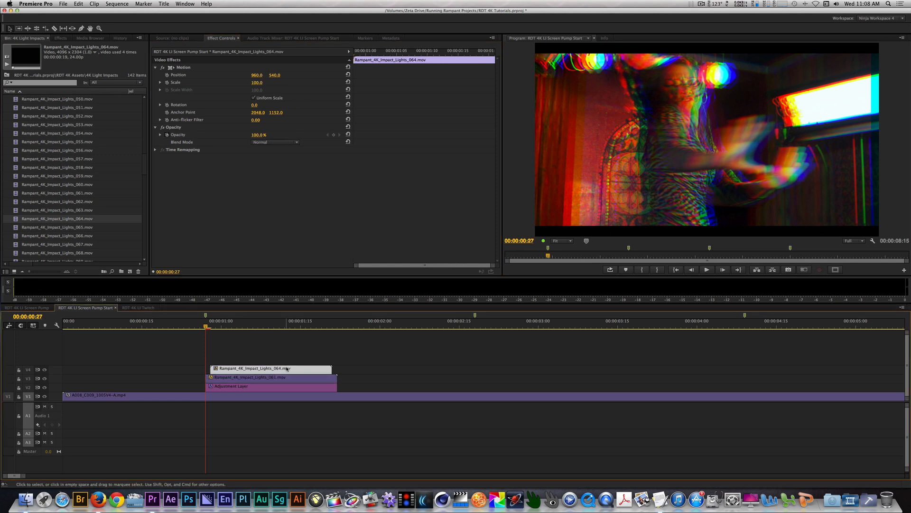
pyautogui.moveTo(286, 369)
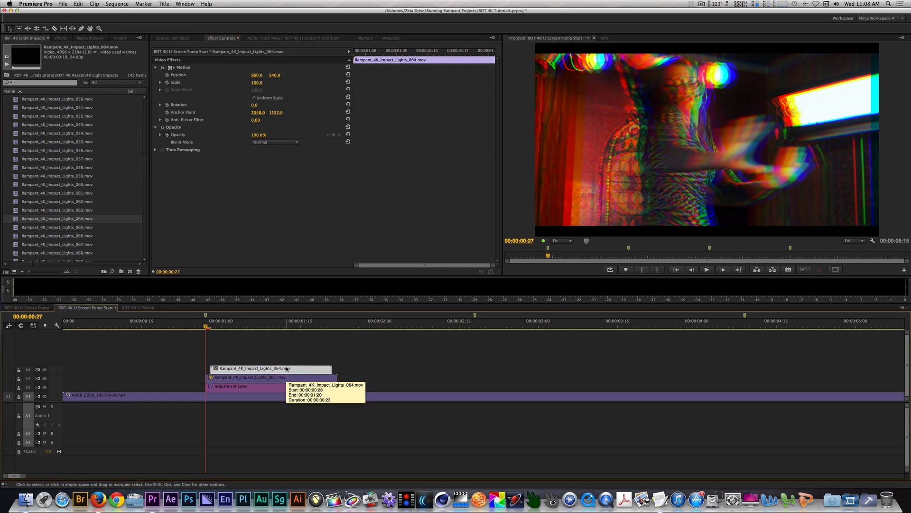
# - Choose Linear Dodge (Add) as the 064 clip's blend mode
pyautogui.click(275, 142)
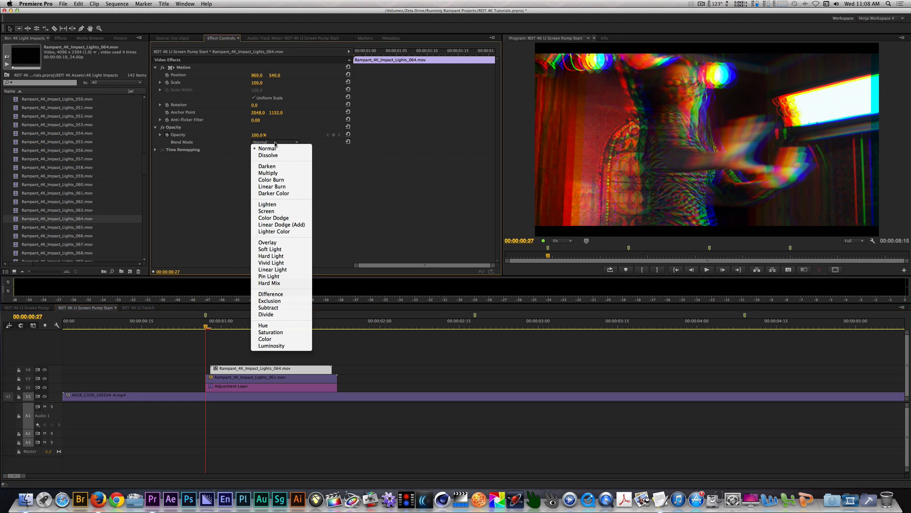
pyautogui.click(281, 225)
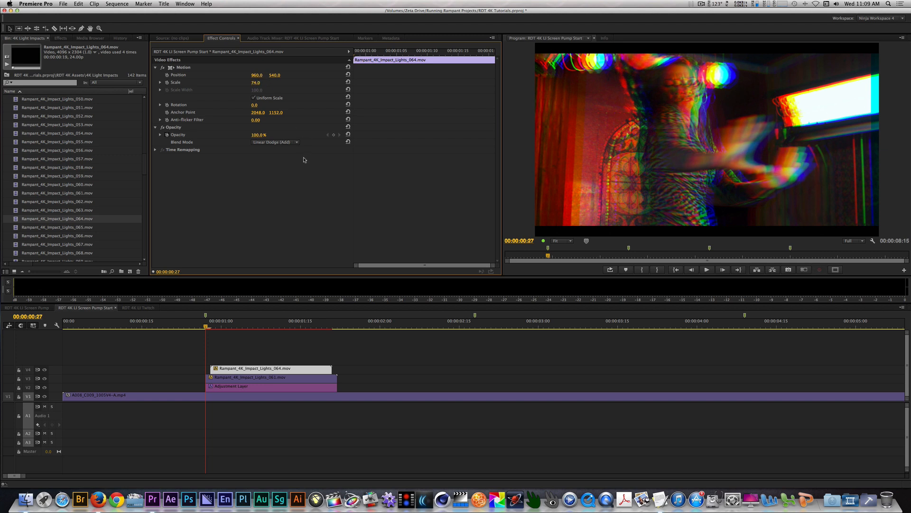
# - Apply Color Balance (HLS) to the 064 clip with Hue 37° and scrub the impact
pyautogui.click(50, 49)
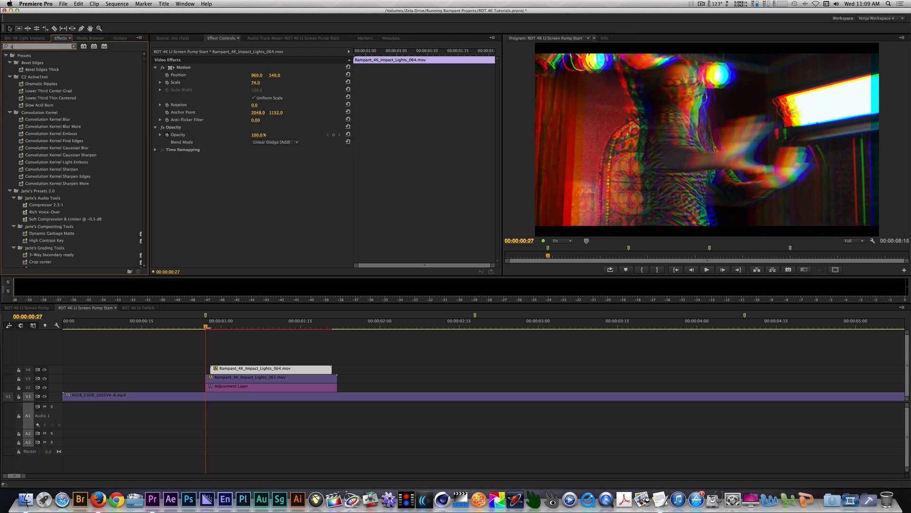
pyautogui.write('color balance')
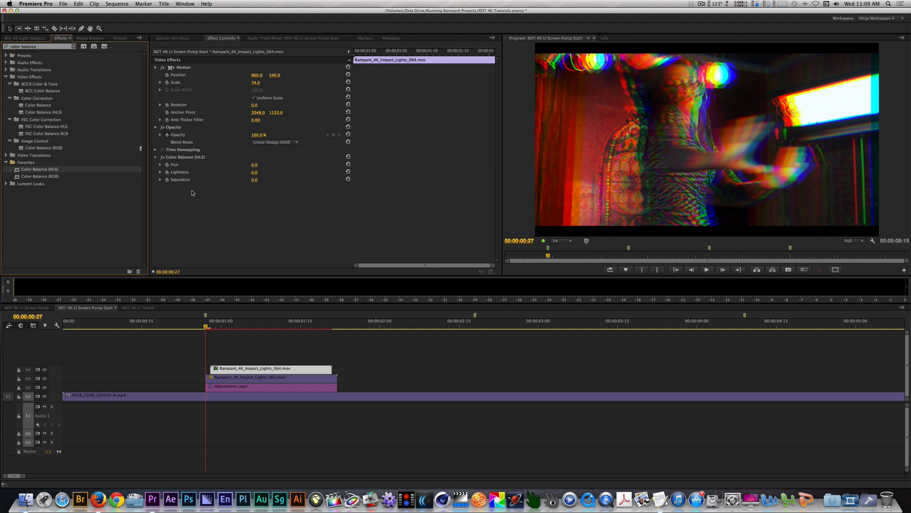
pyautogui.moveTo(191, 192)
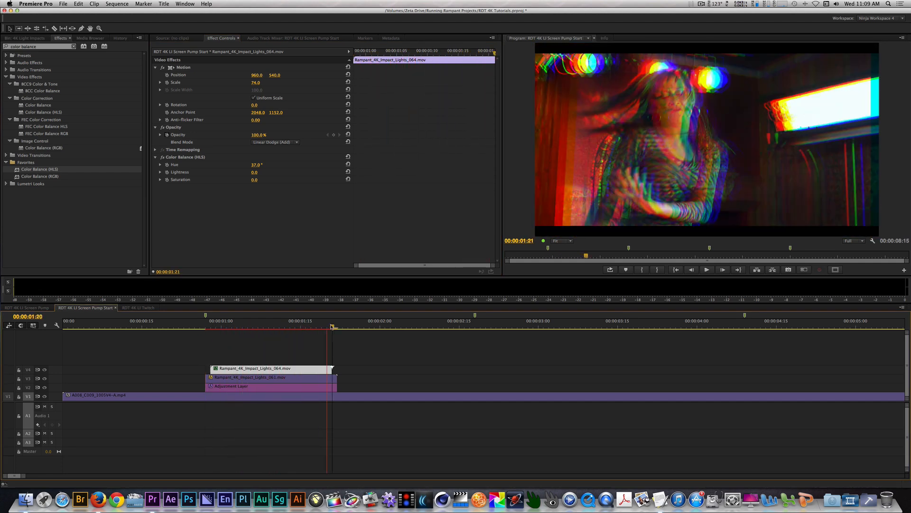
pyautogui.click(290, 326)
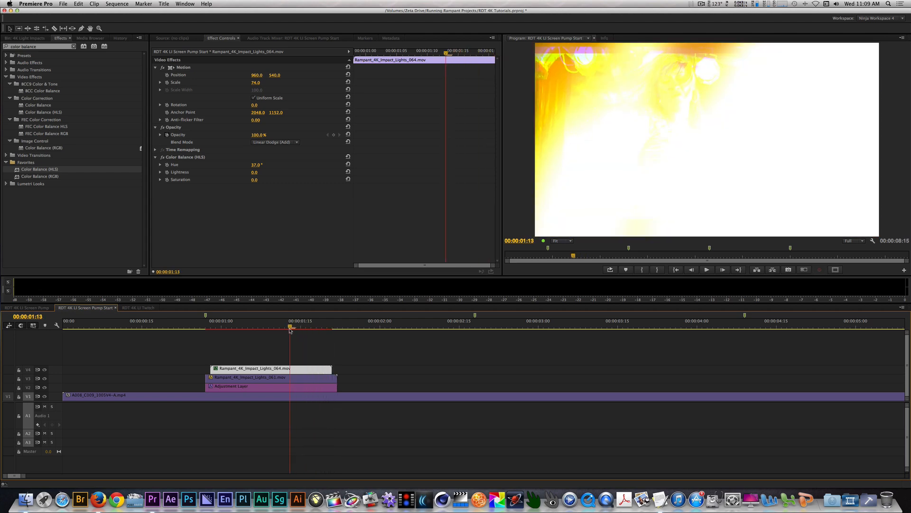
pyautogui.moveTo(289, 325); pyautogui.dragTo(252, 326)
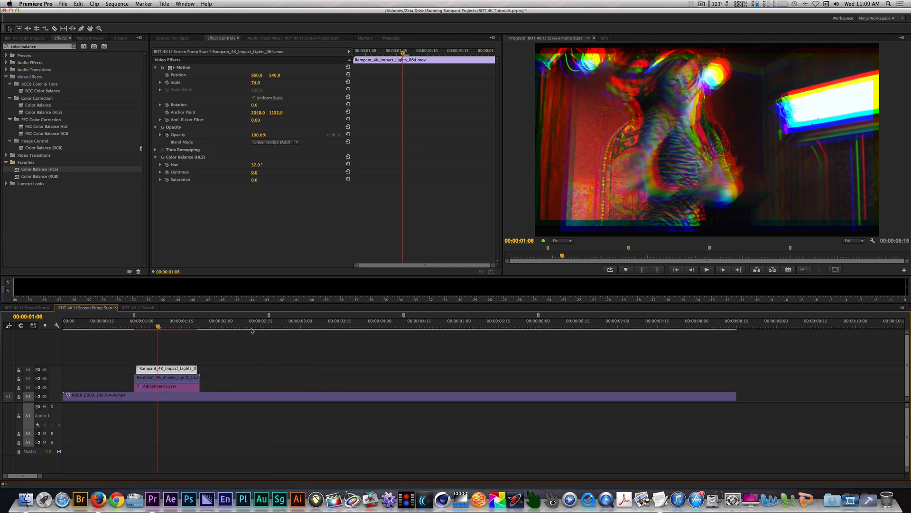
# - Select the adjustment layer with both Impact Lights clips and duplicate the group further along the timeline
pyautogui.click(180, 347)
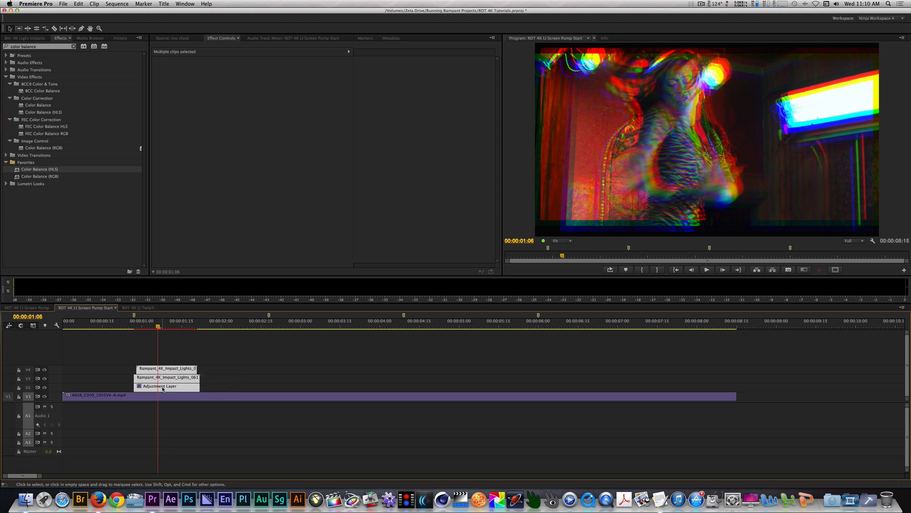
pyautogui.moveTo(167, 376); pyautogui.dragTo(301, 383)
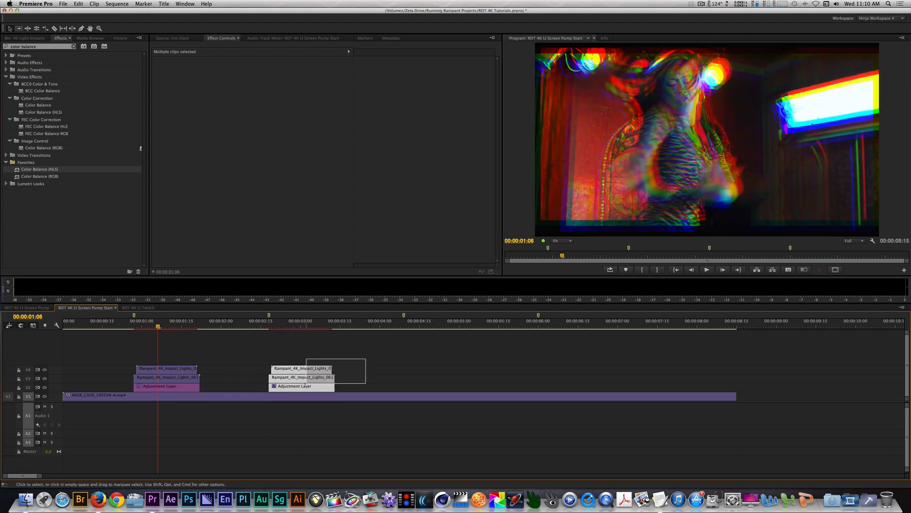
pyautogui.moveTo(302, 376); pyautogui.dragTo(437, 379)
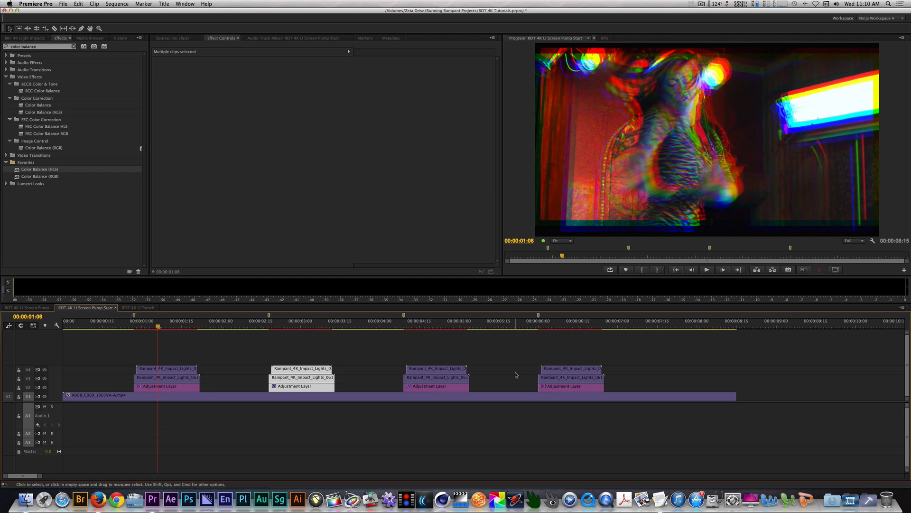
pyautogui.moveTo(511, 371)
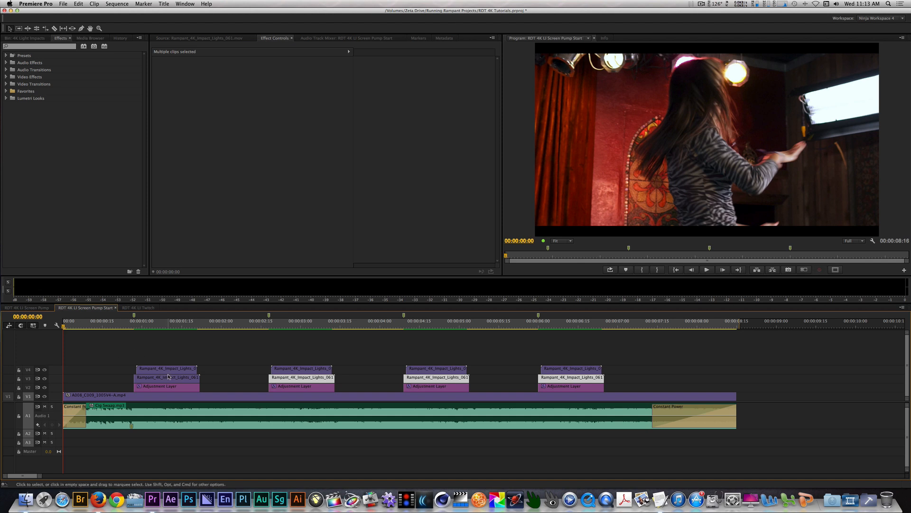
pyautogui.click(168, 378)
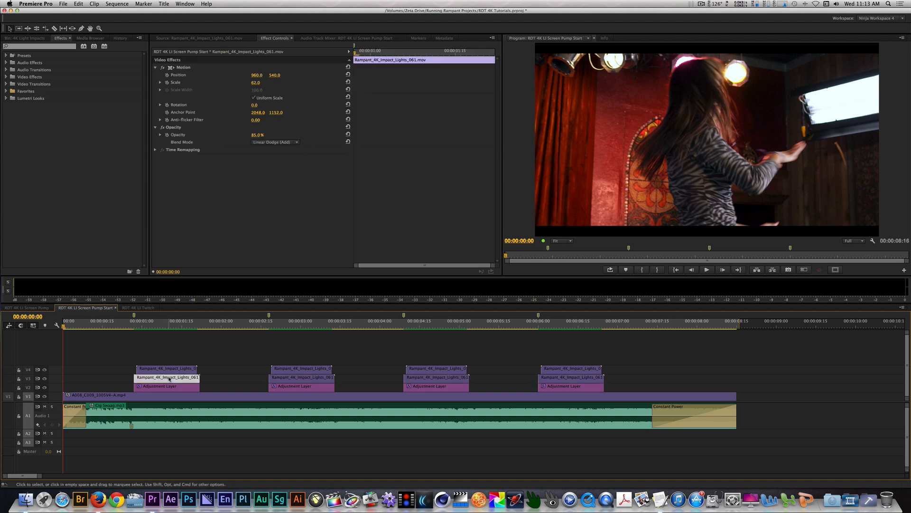
pyautogui.moveTo(167, 378)
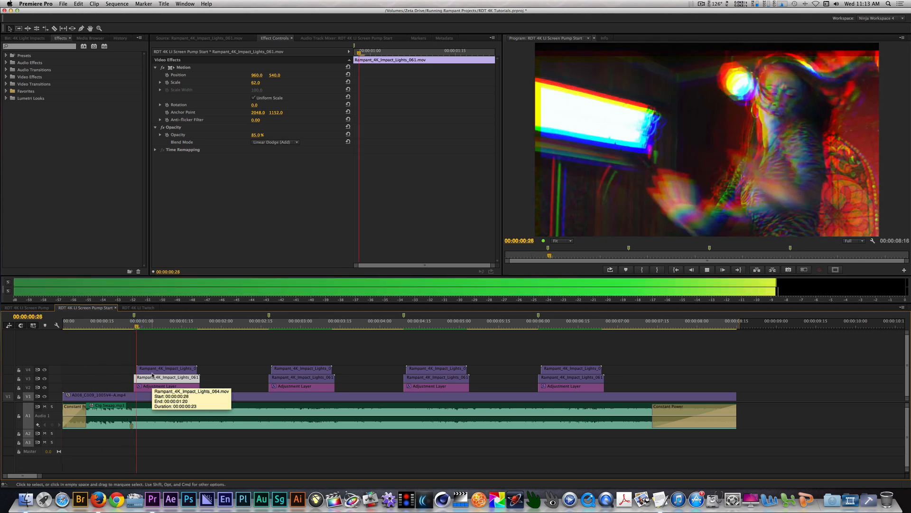
pyautogui.click(298, 321)
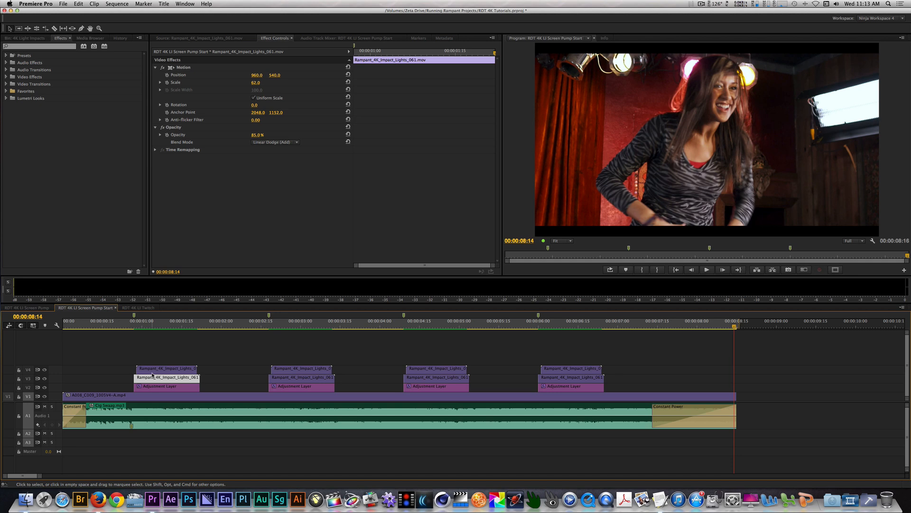
# - Switch to the RDT 4K LI Twitch sequence and step through the adjustment layer's Offset keyframes
pyautogui.click(139, 308)
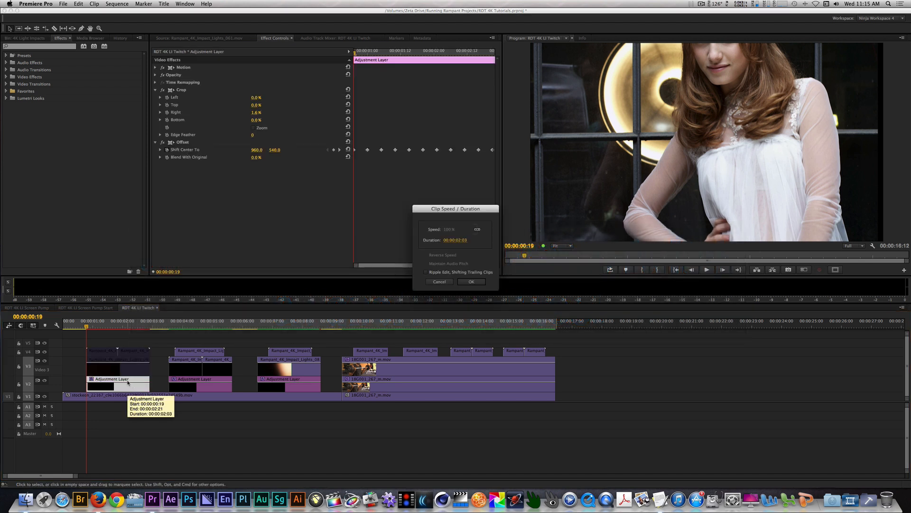
pyautogui.moveTo(488, 287)
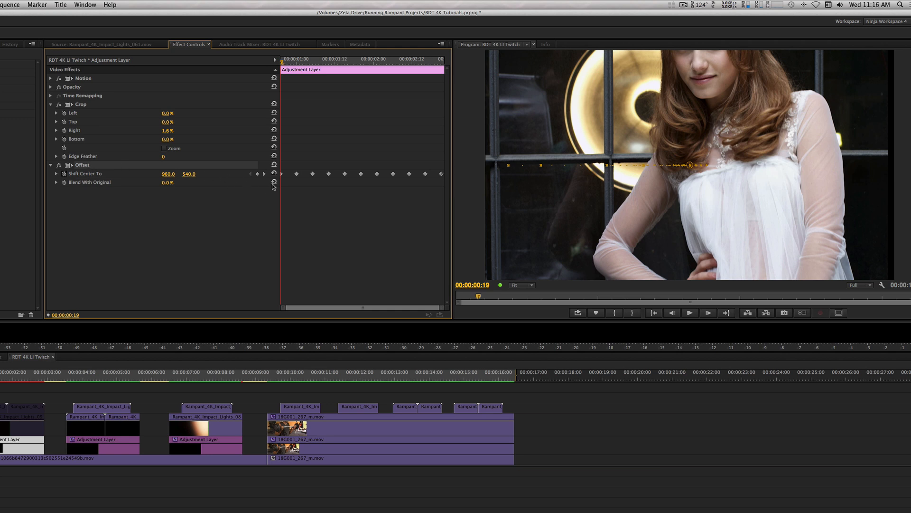
pyautogui.click(264, 174)
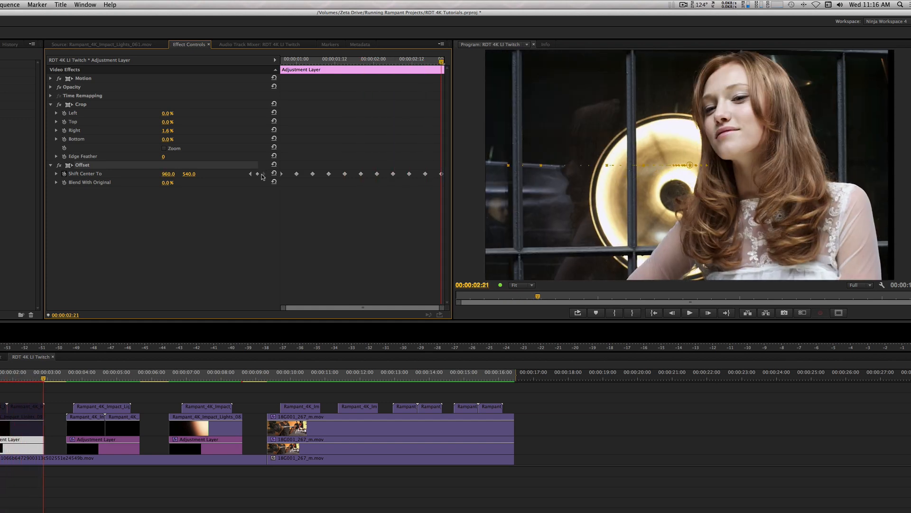
pyautogui.moveTo(257, 174)
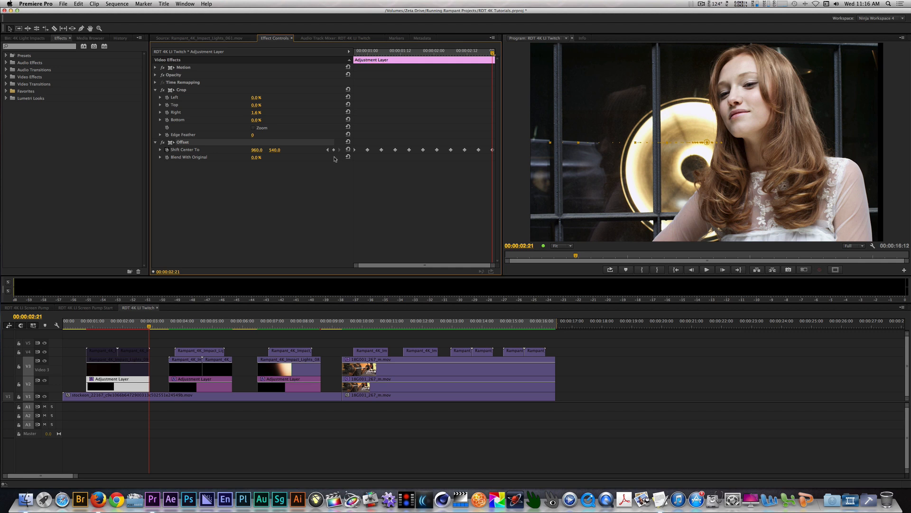
pyautogui.moveTo(342, 188)
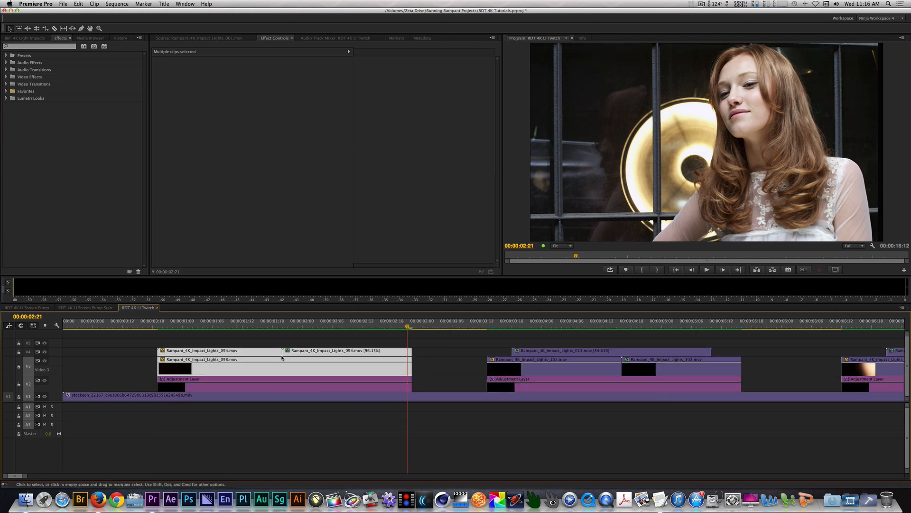
pyautogui.moveTo(191, 342)
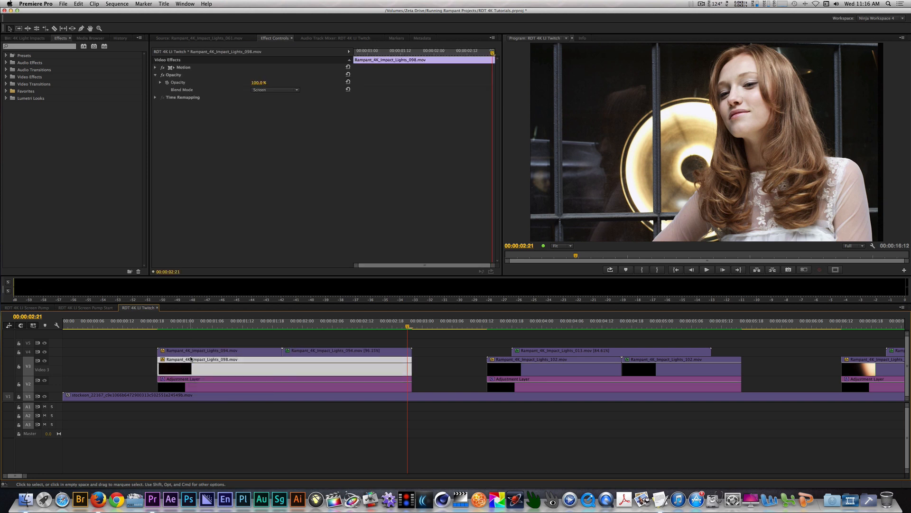
# - Inspect Impact_Lights_098 (Screen blend) and Impact_Lights_094 (Linear Dodge, Hue 299°) settings
pyautogui.click(216, 350)
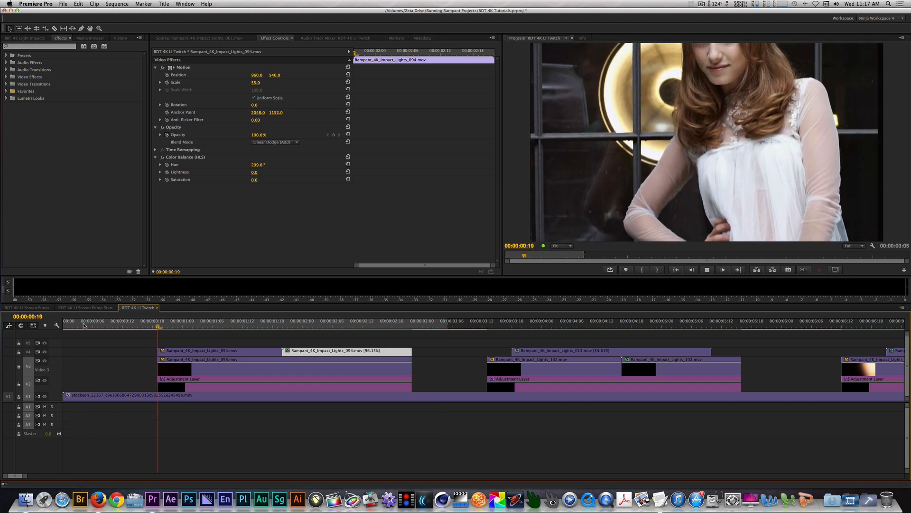
pyautogui.click(397, 326)
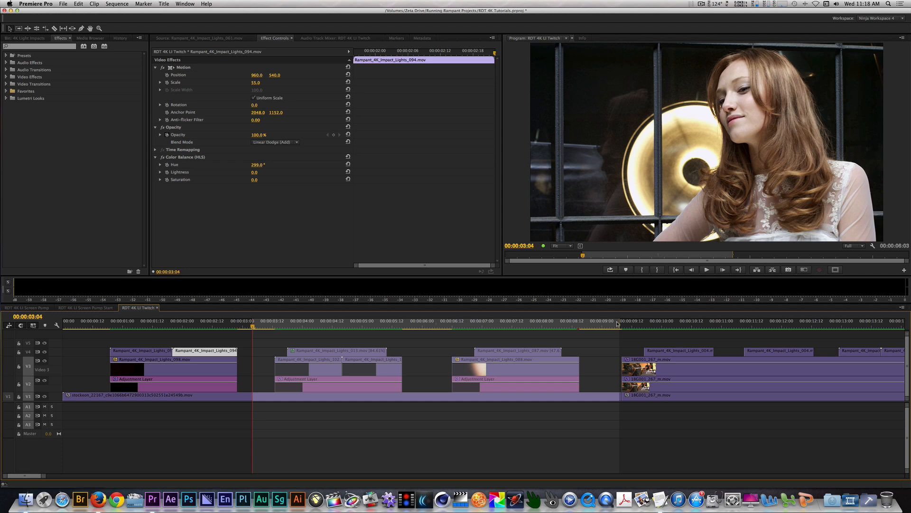
pyautogui.moveTo(611, 270)
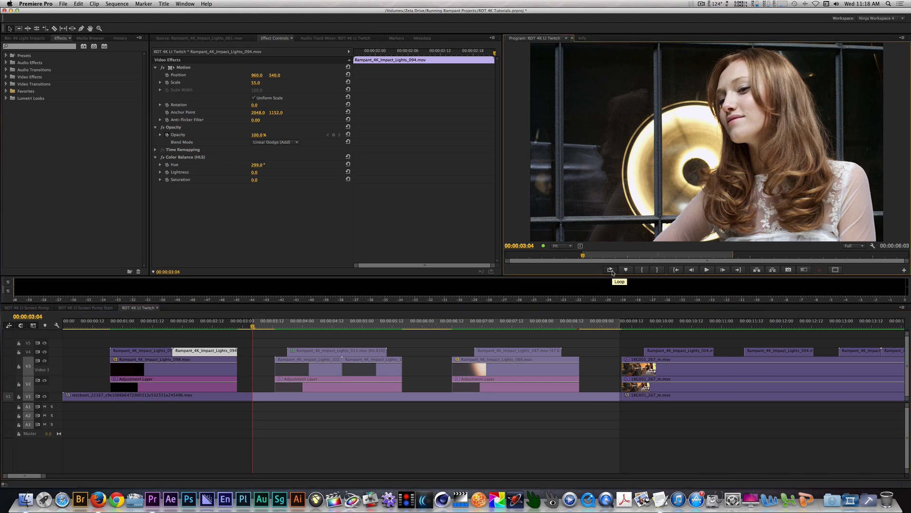
# - Turn on Loop playback in the Program Monitor
pyautogui.click(707, 270)
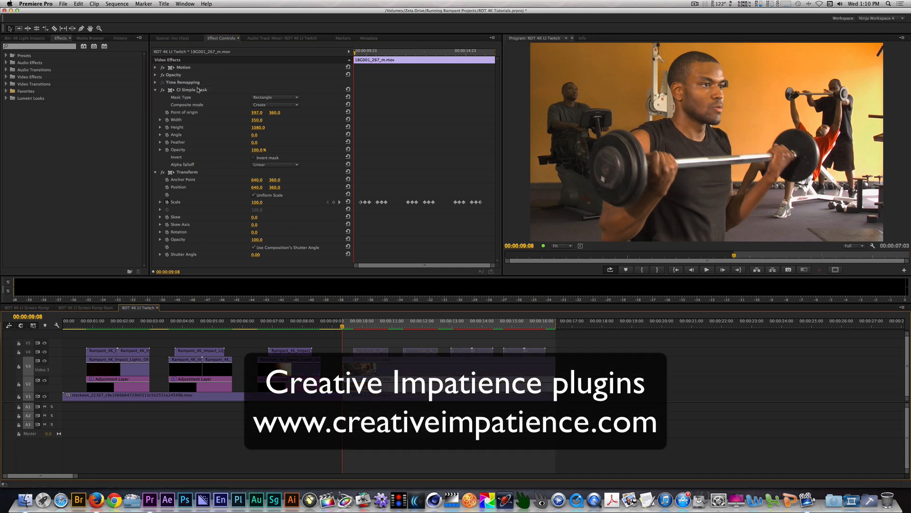
pyautogui.click(191, 90)
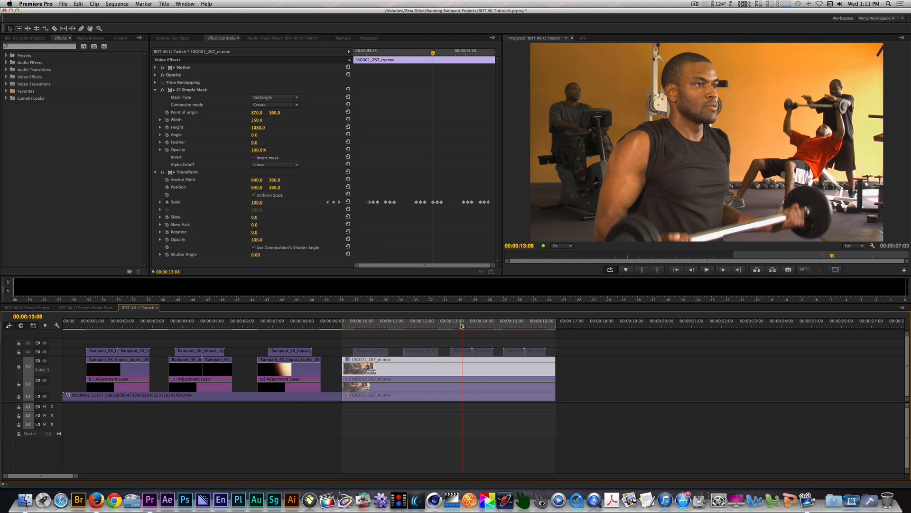
pyautogui.click(450, 327)
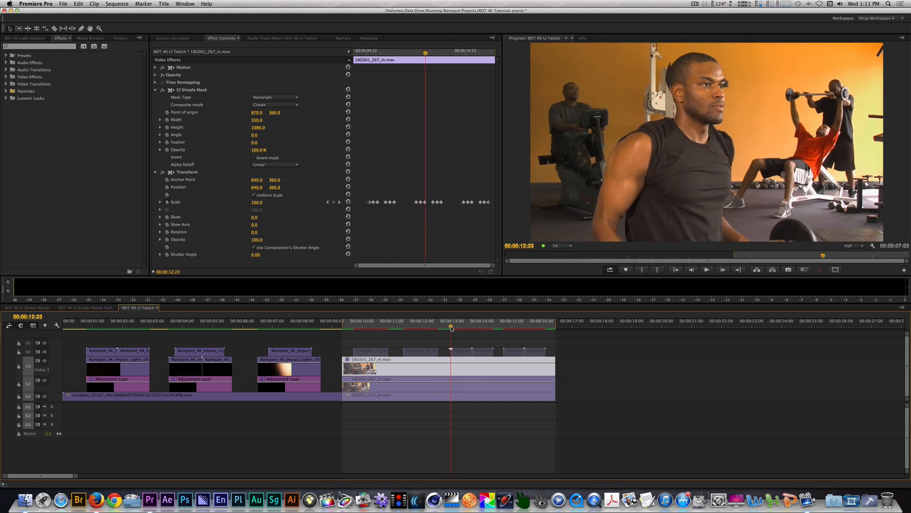
pyautogui.click(505, 325)
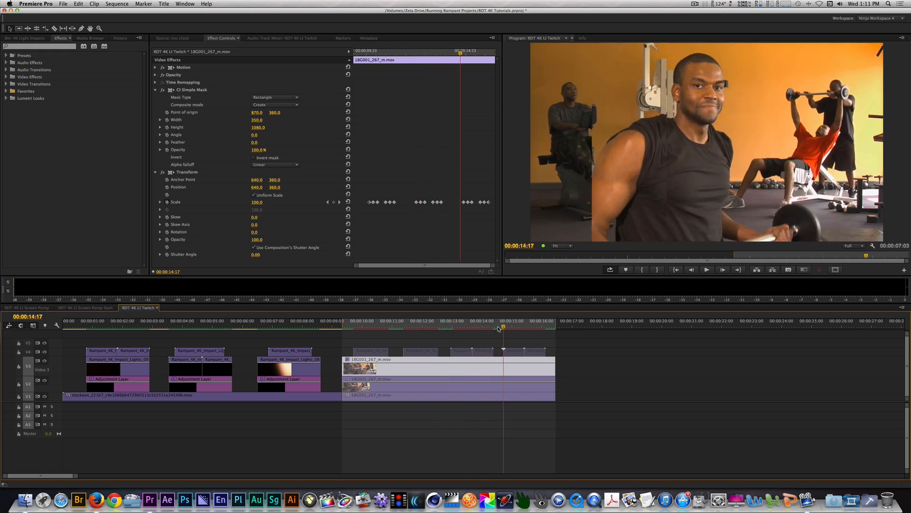
pyautogui.click(523, 325)
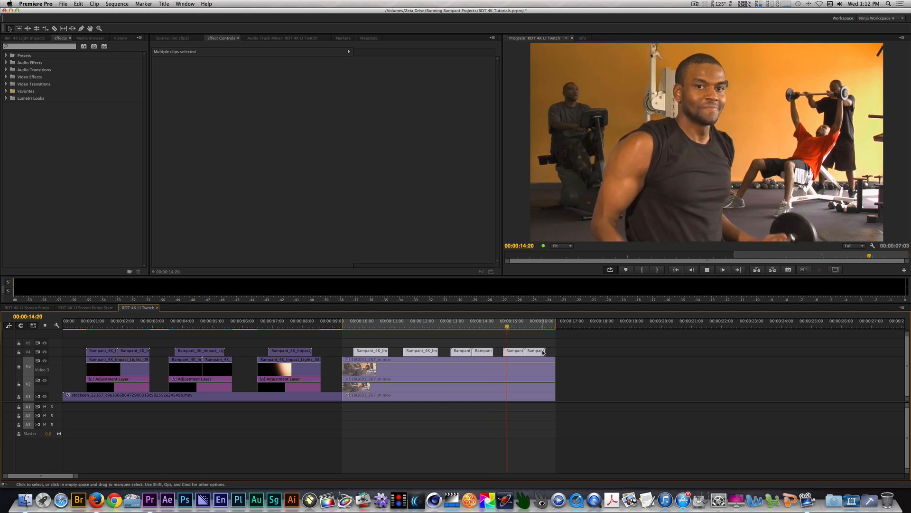
pyautogui.click(354, 321)
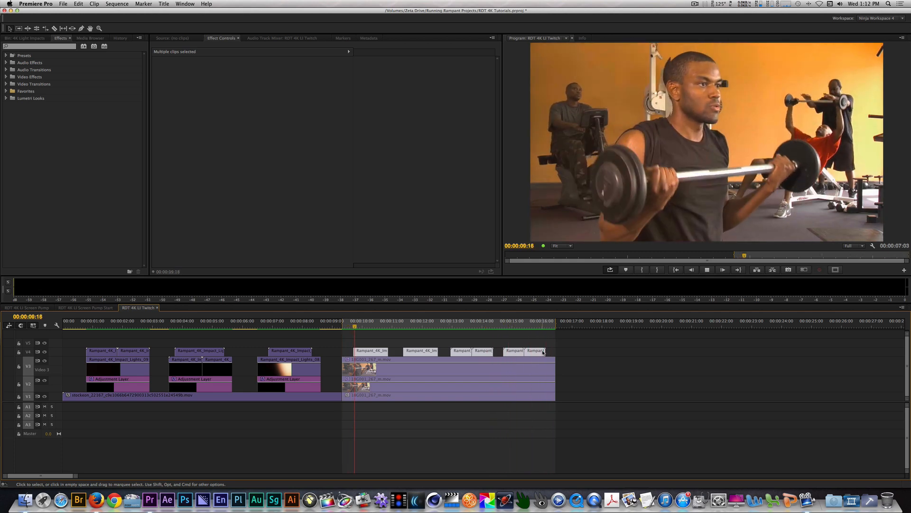
pyautogui.click(414, 325)
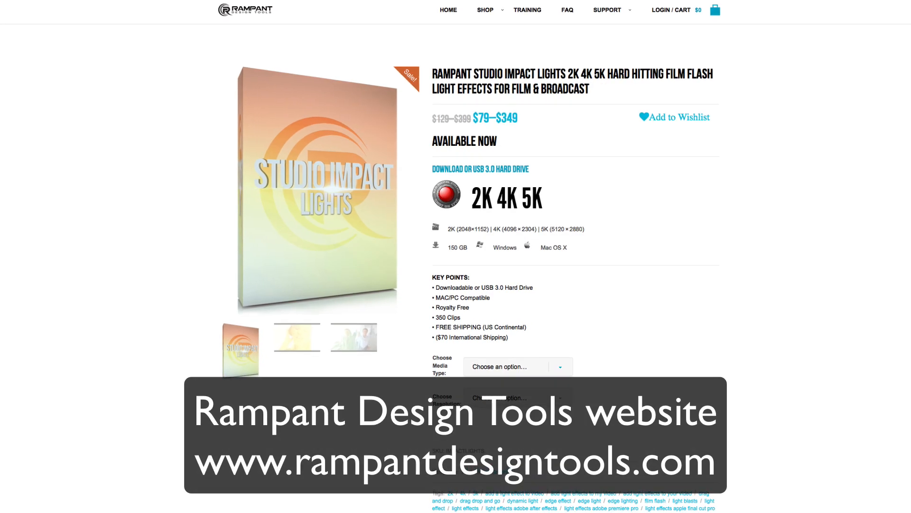
# - Scroll down the Studio Impact Lights product page on rampantdesigntools.com
pyautogui.scroll(-3)
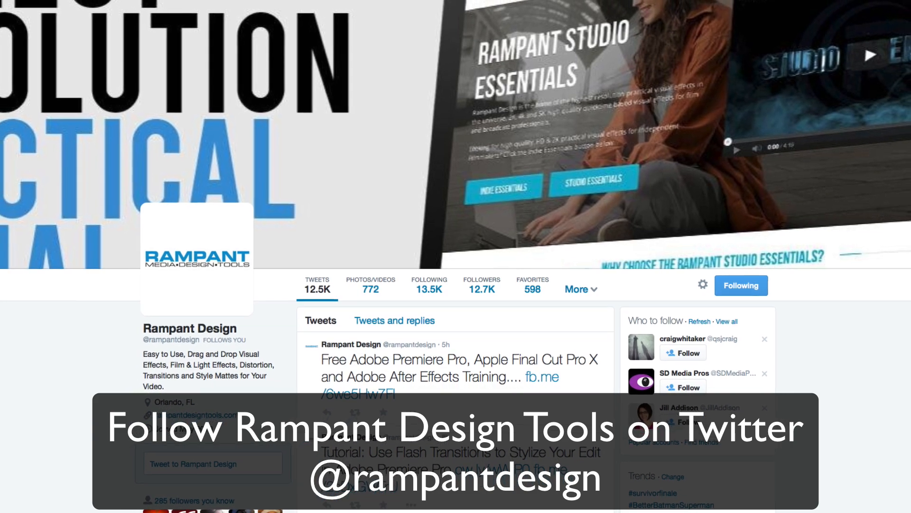
# - Scroll down the Rampant Design Twitter profile to show its latest tweets
pyautogui.scroll(-3)
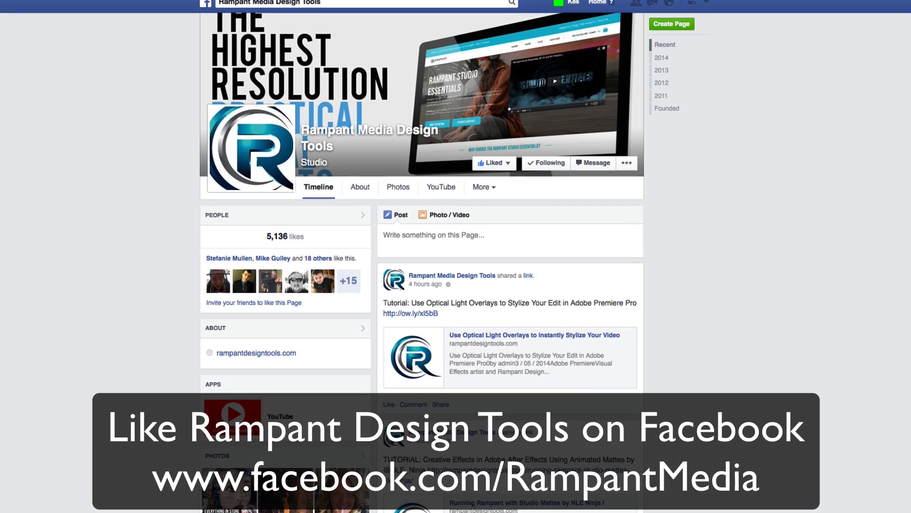
# - Scroll the Rampant Media Design Tools Facebook page down to its shared tutorial posts
pyautogui.scroll(-3)
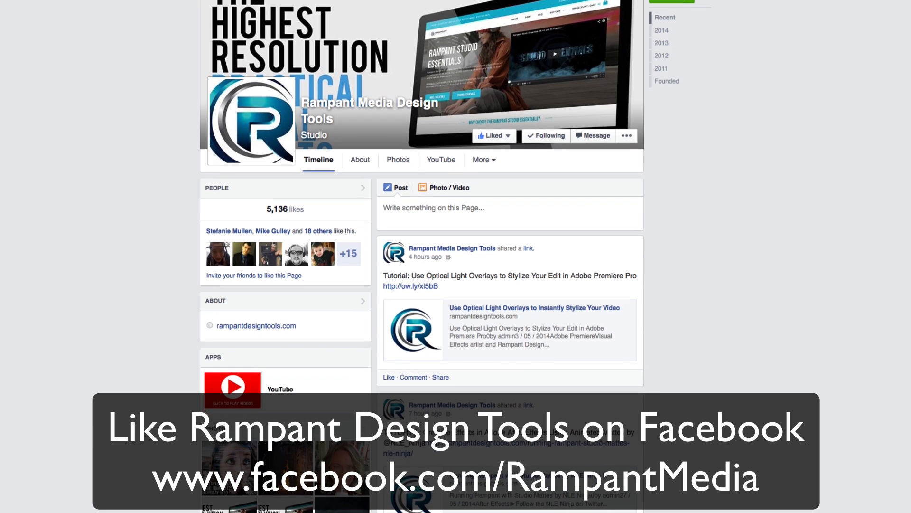
pyautogui.scroll(-3)
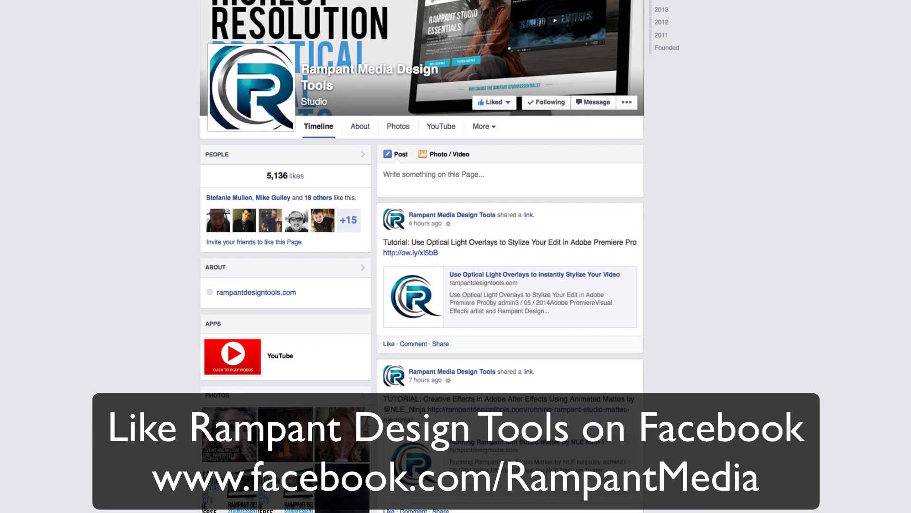
pyautogui.scroll(-3)
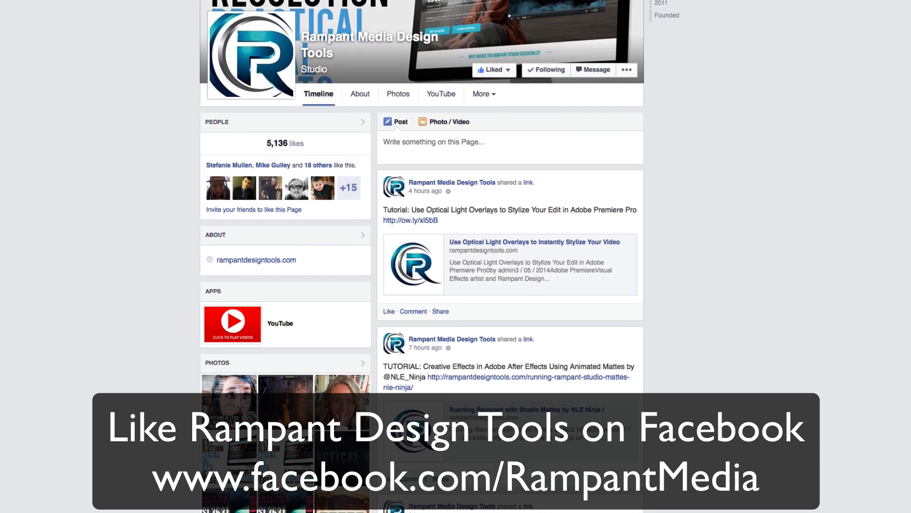
pyautogui.scroll(-3)
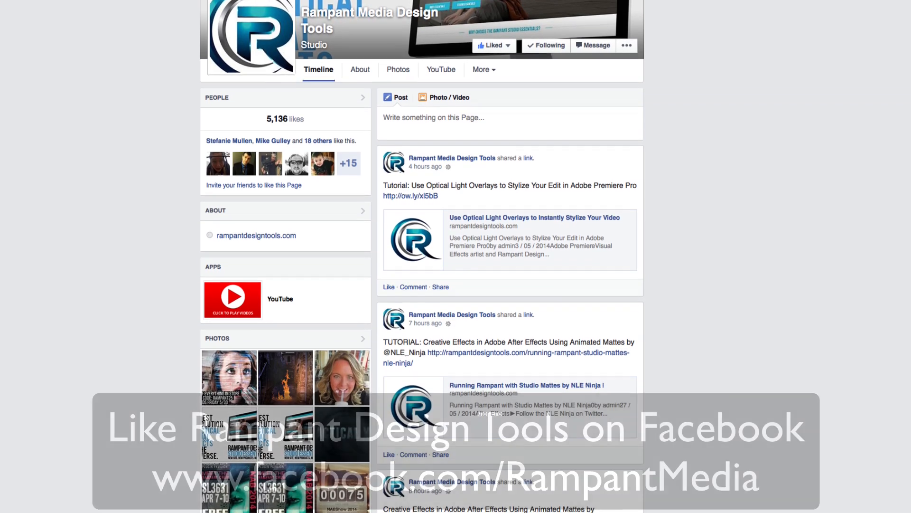